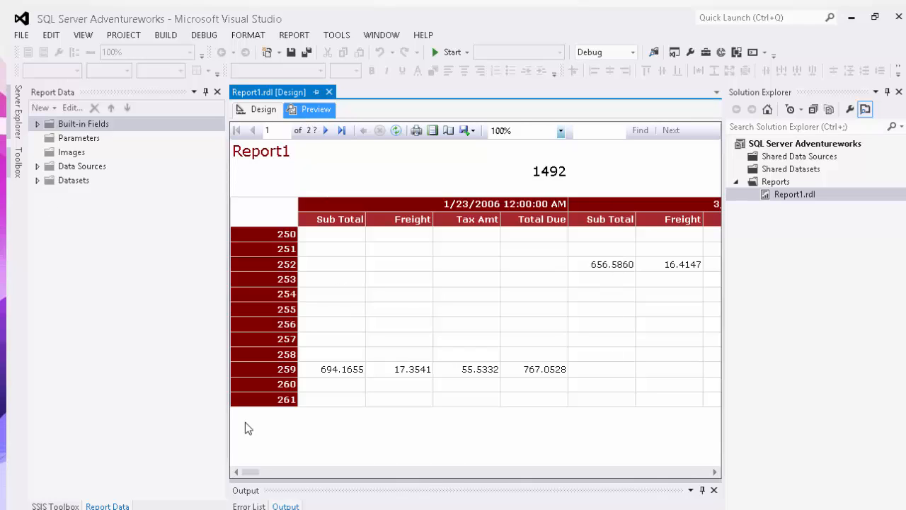
mouse_move(572, 176)
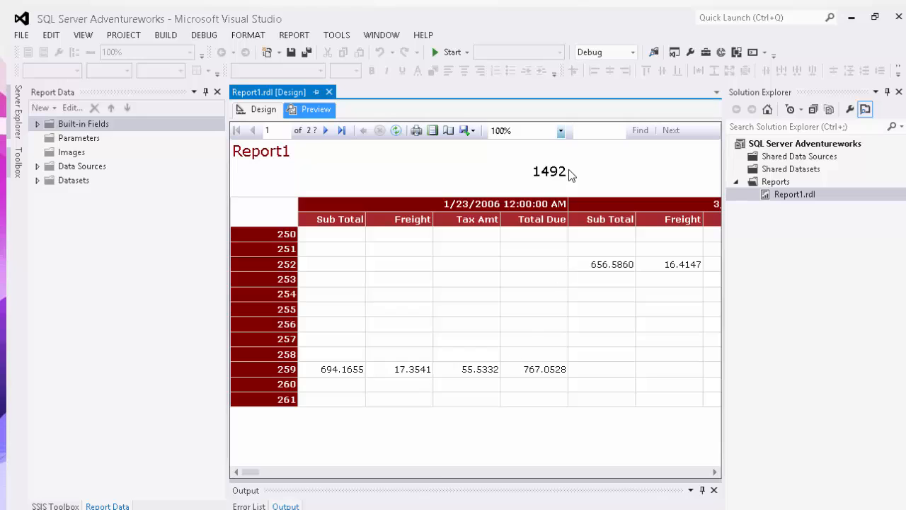
mouse_move(332, 267)
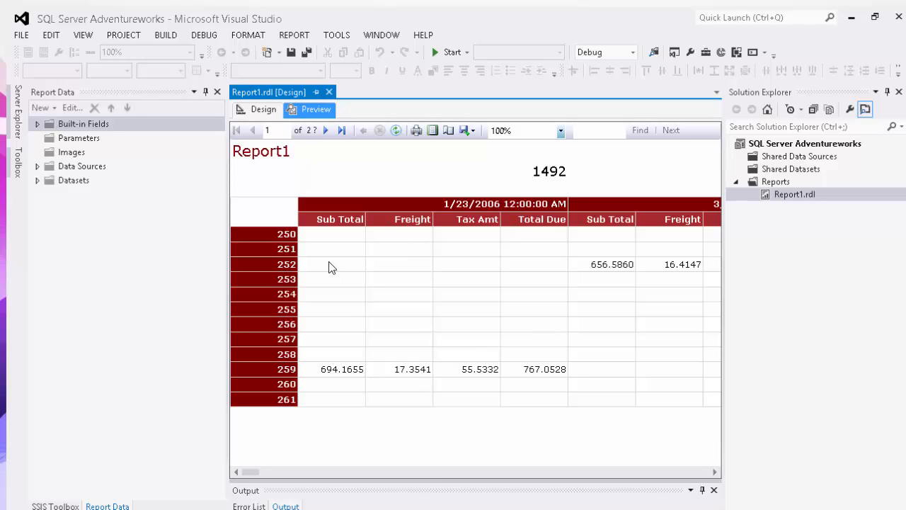
mouse_move(297, 416)
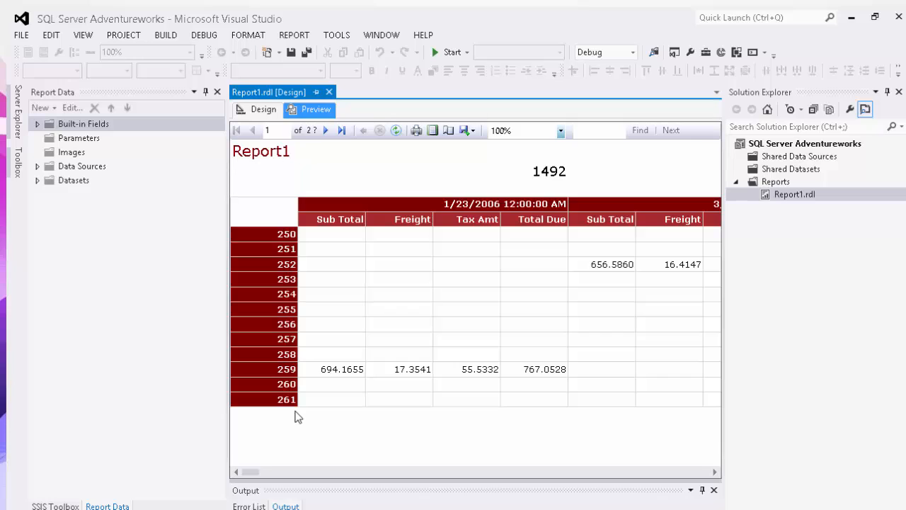
mouse_move(272, 121)
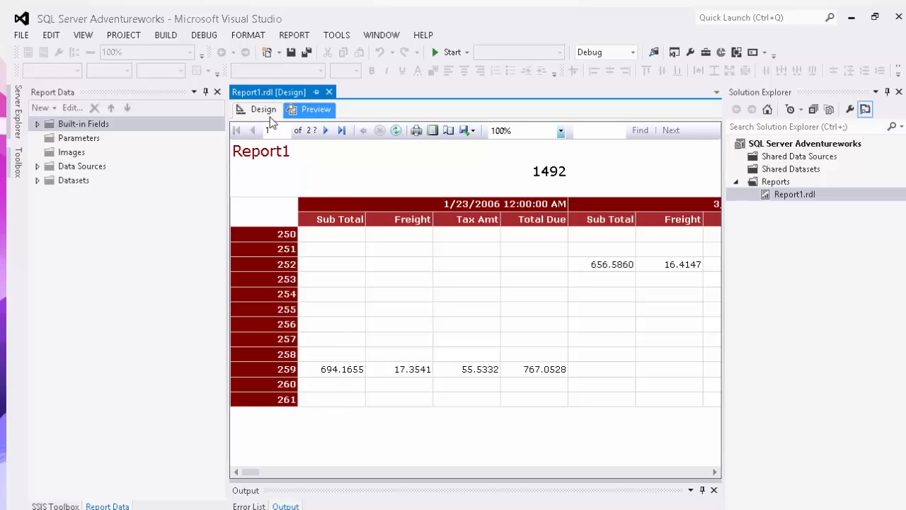
Step: Delete the totals matrix in Design view, leaving the Report1 title and VendorID field
left_click(263, 109)
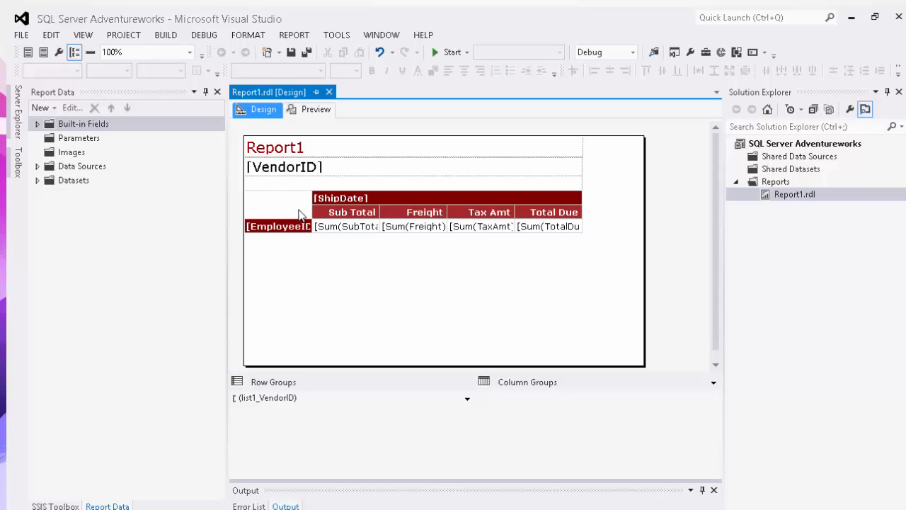
mouse_move(314, 210)
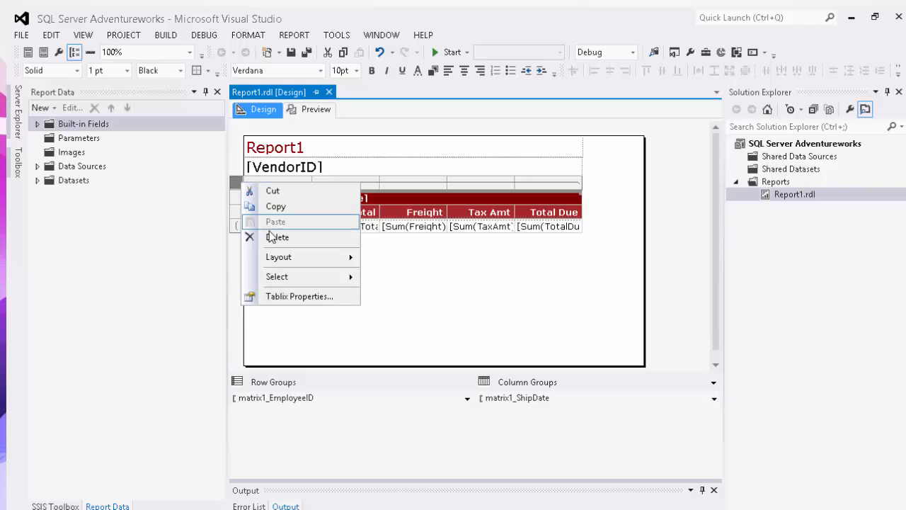
left_click(277, 238)
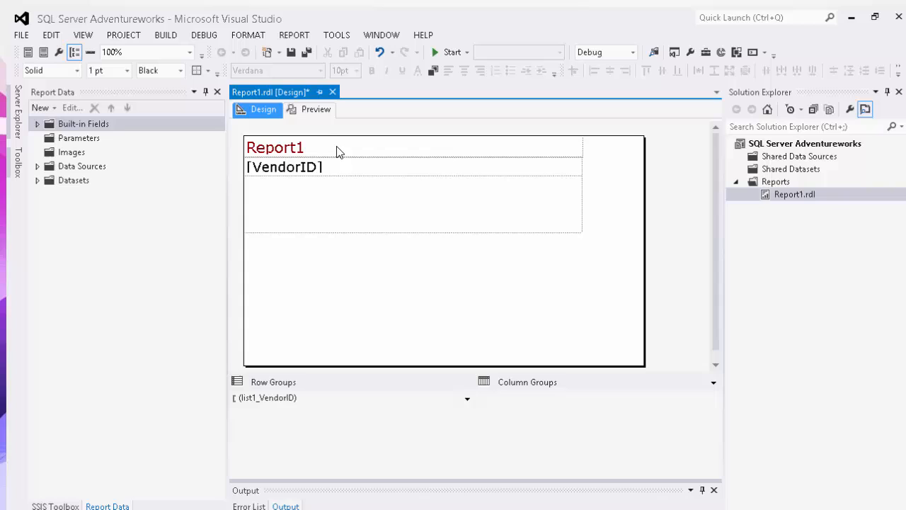
mouse_move(283, 182)
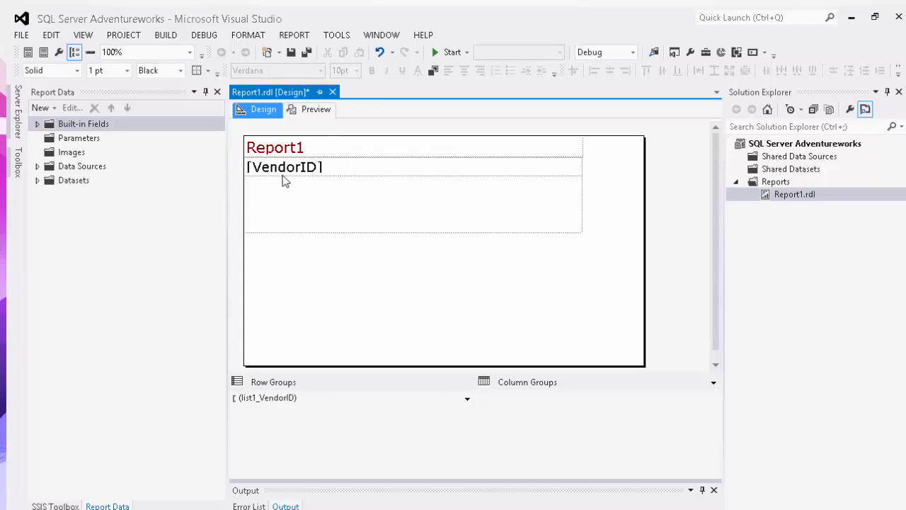
mouse_move(17, 163)
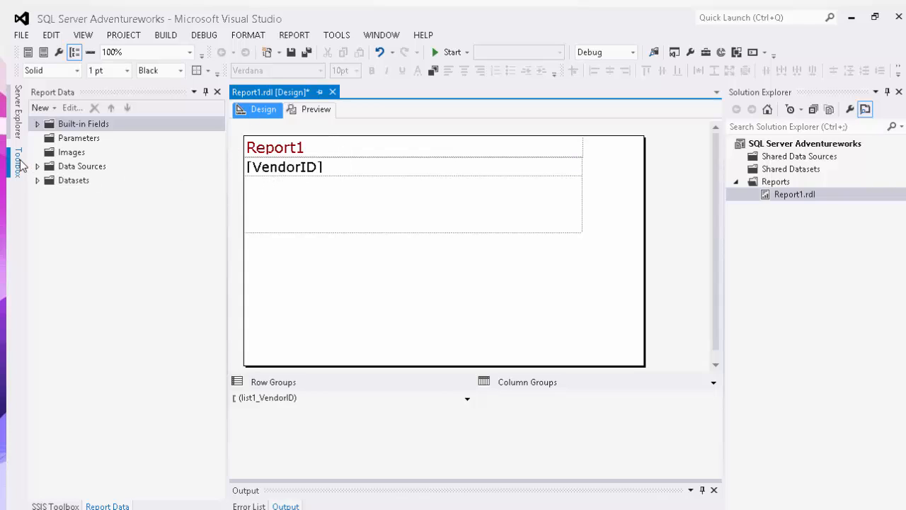
Step: Drag a chart from the Toolbox into the report body and browse to the shape chart types
left_click(17, 157)
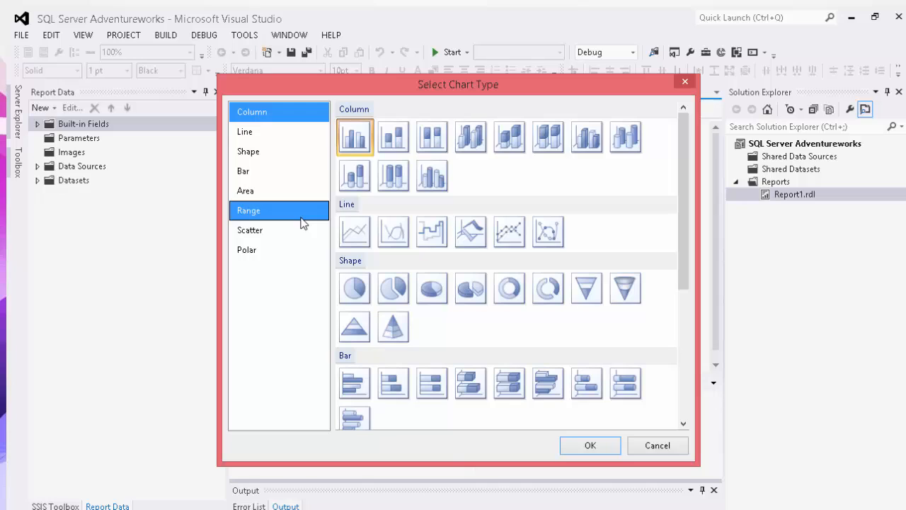
mouse_move(363, 213)
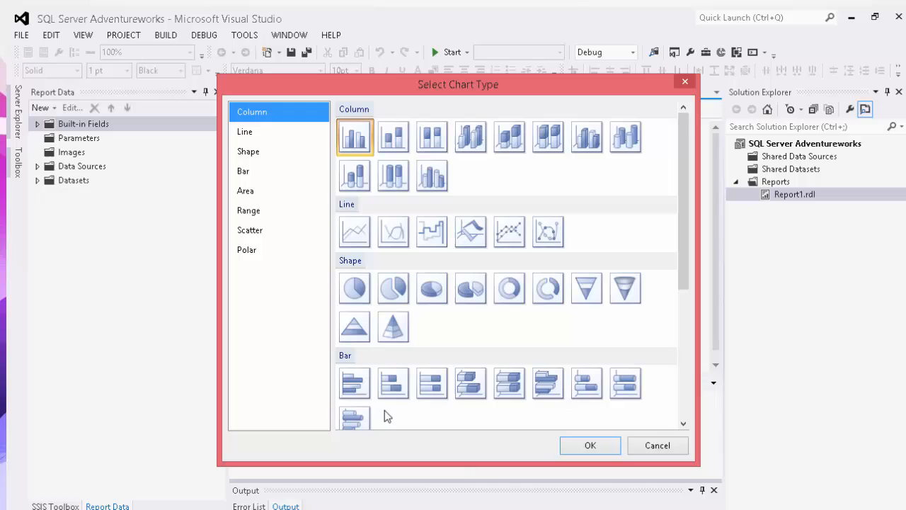
mouse_move(509, 314)
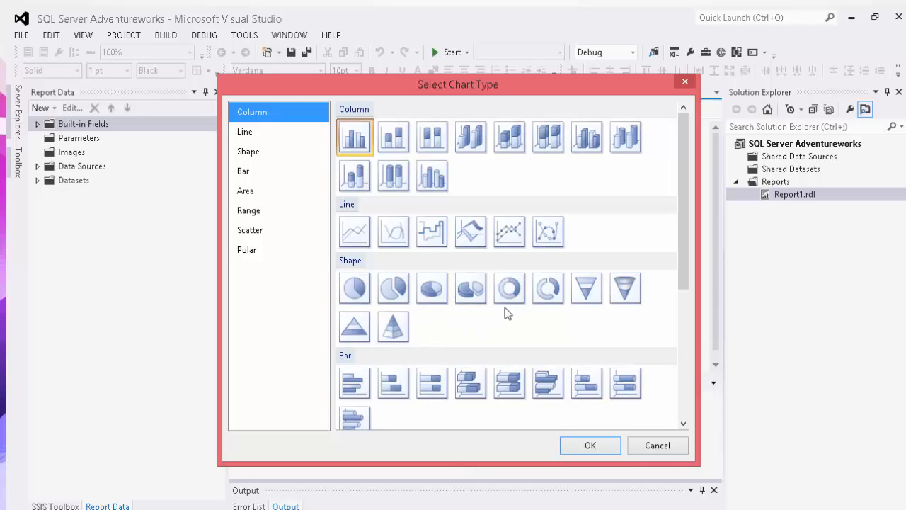
mouse_move(456, 324)
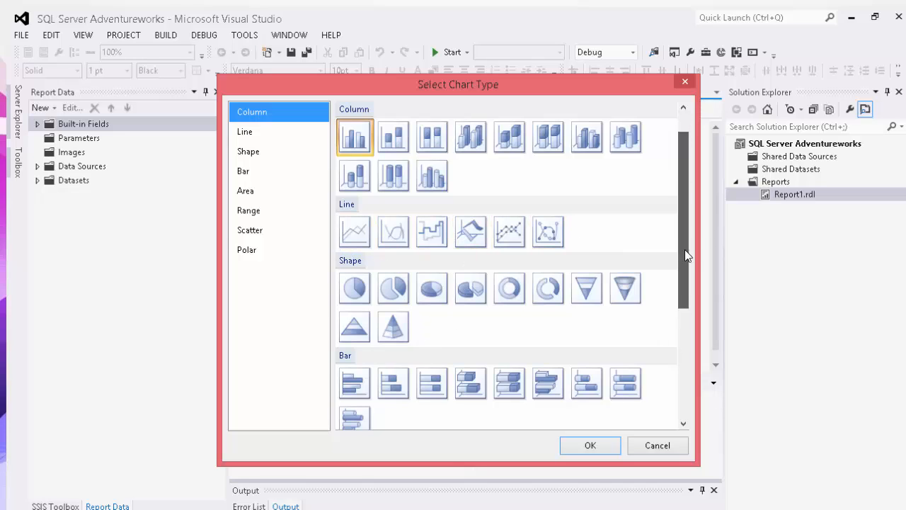
scroll("down", 3)
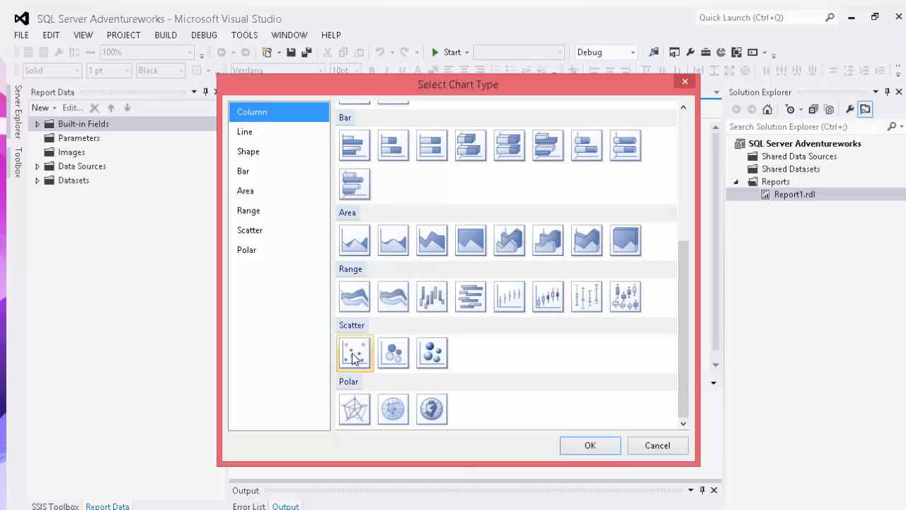
mouse_move(393, 407)
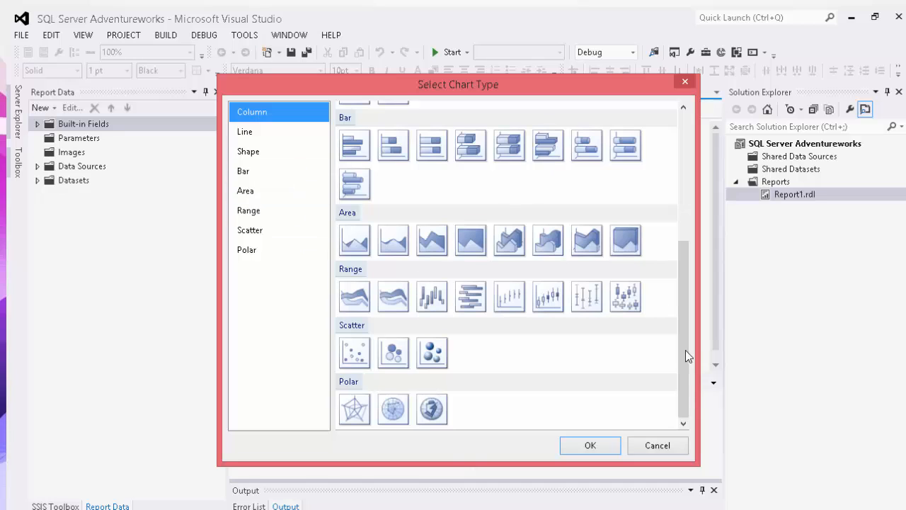
left_click(243, 170)
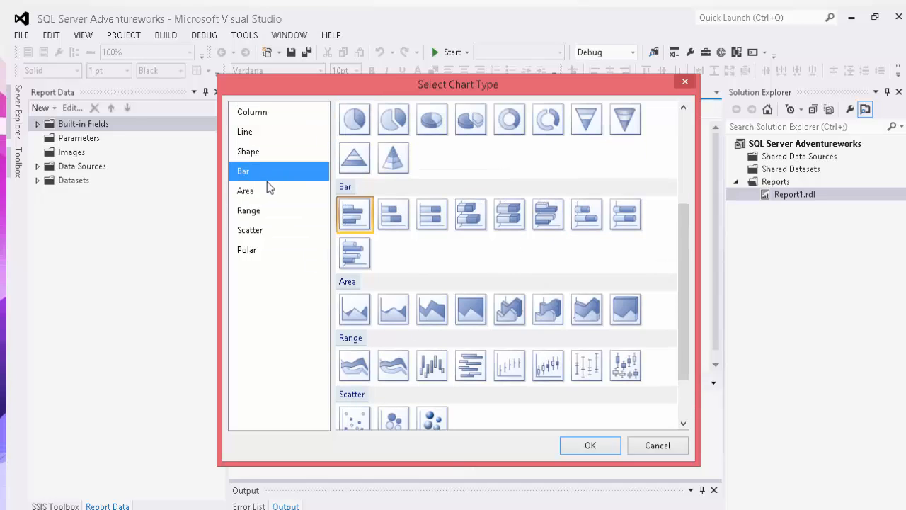
left_click(247, 250)
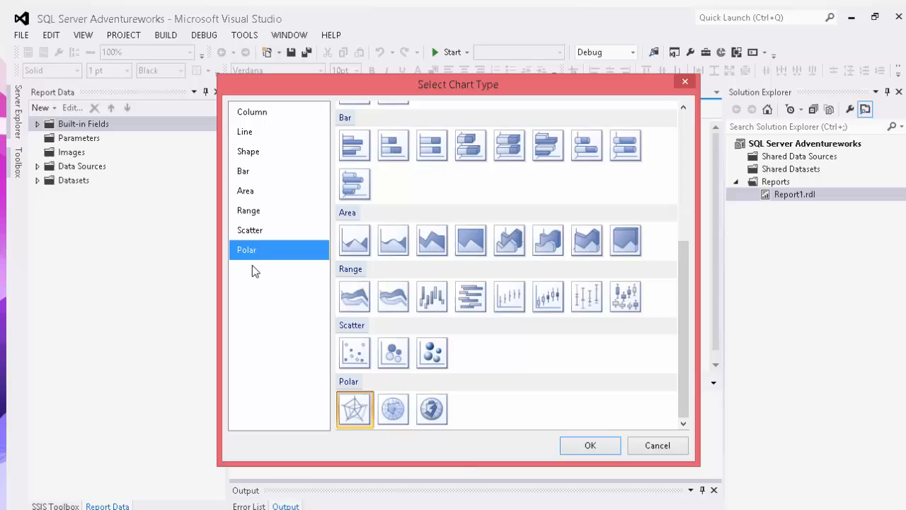
mouse_move(260, 215)
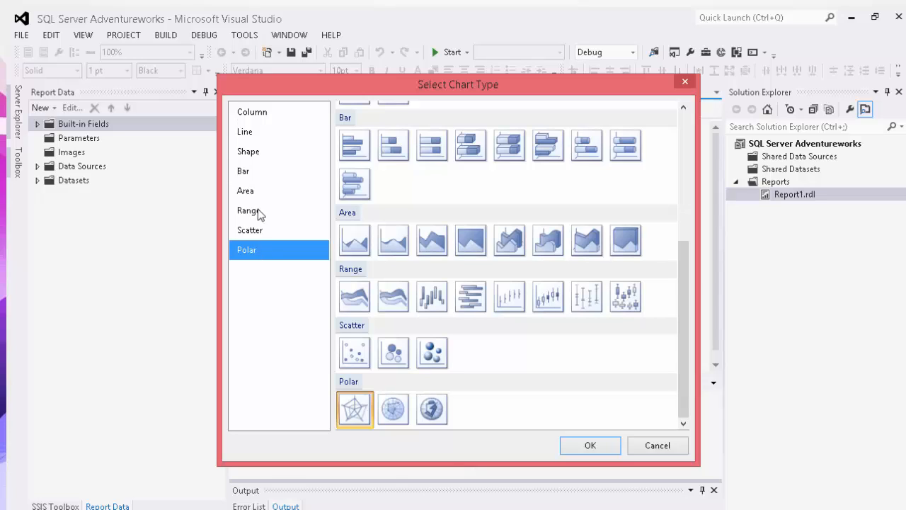
left_click(244, 170)
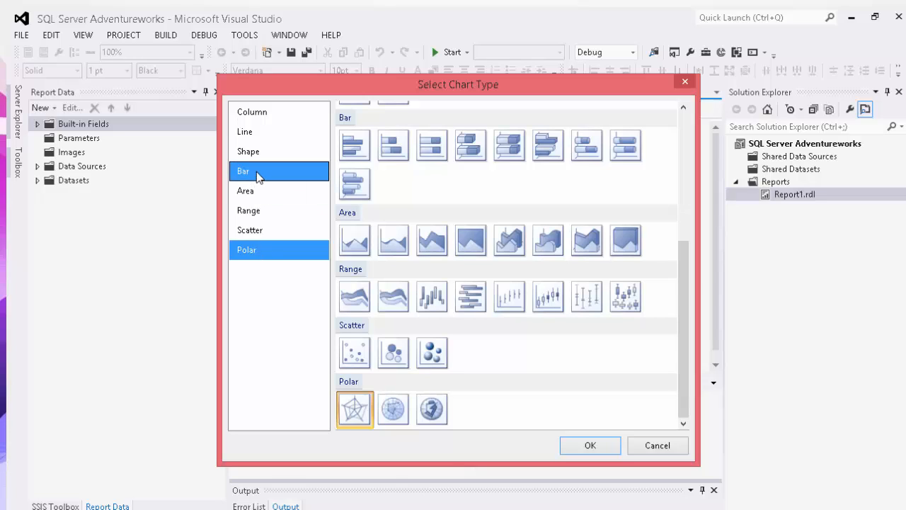
left_click(243, 170)
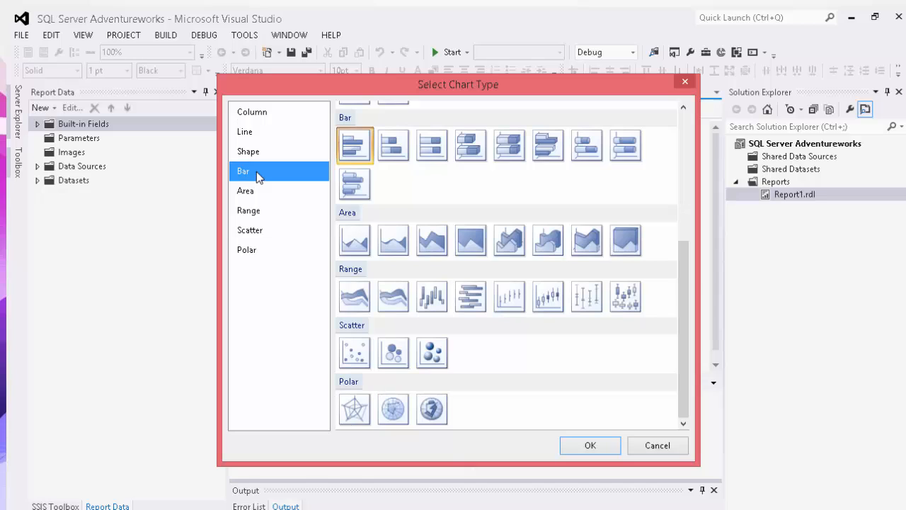
left_click(247, 150)
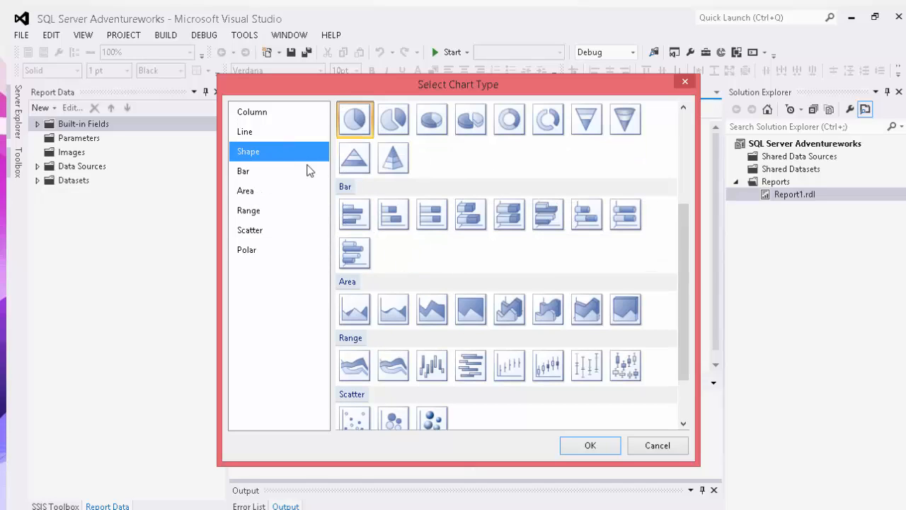
mouse_move(354, 119)
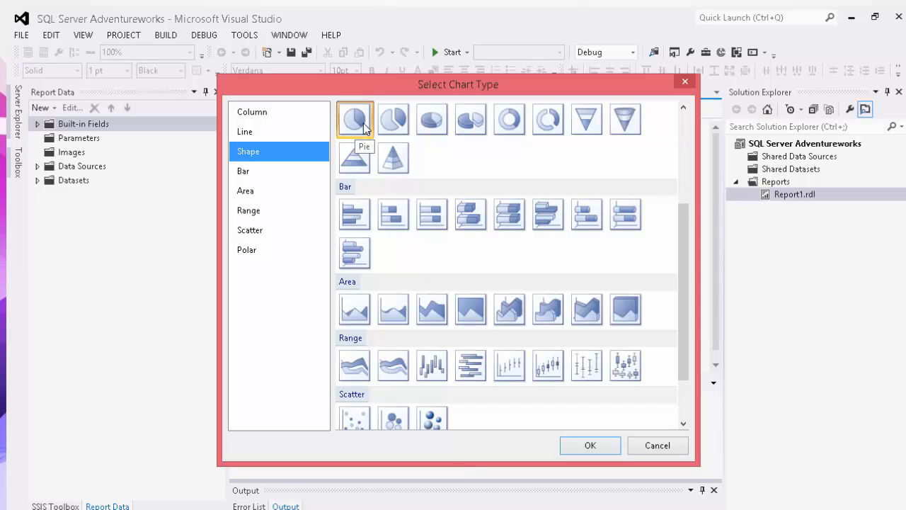
mouse_move(394, 119)
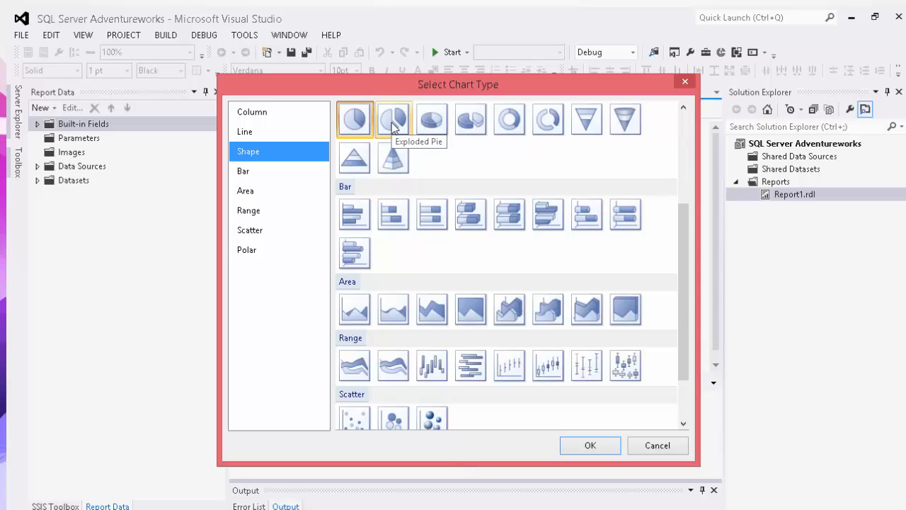
Step: Choose the exploded pie chart type, confirm it, and select the new chart in the report
left_click(394, 119)
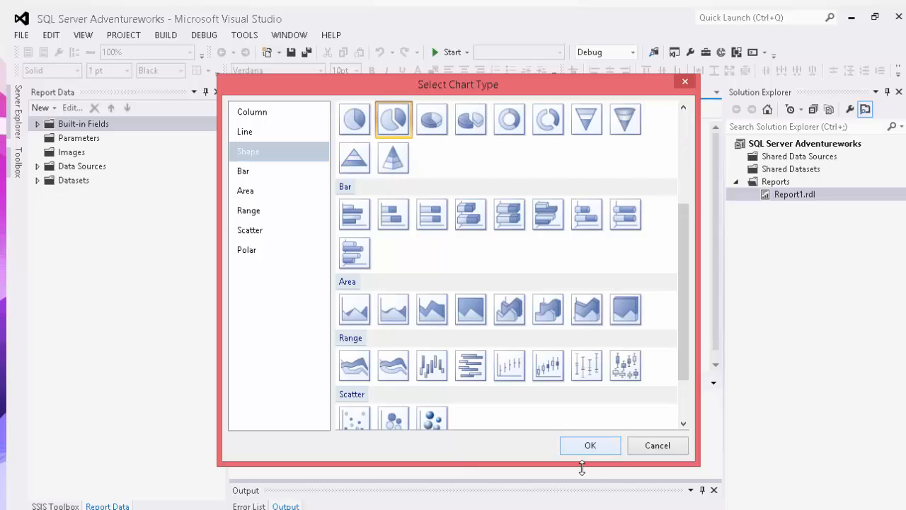
left_click(591, 444)
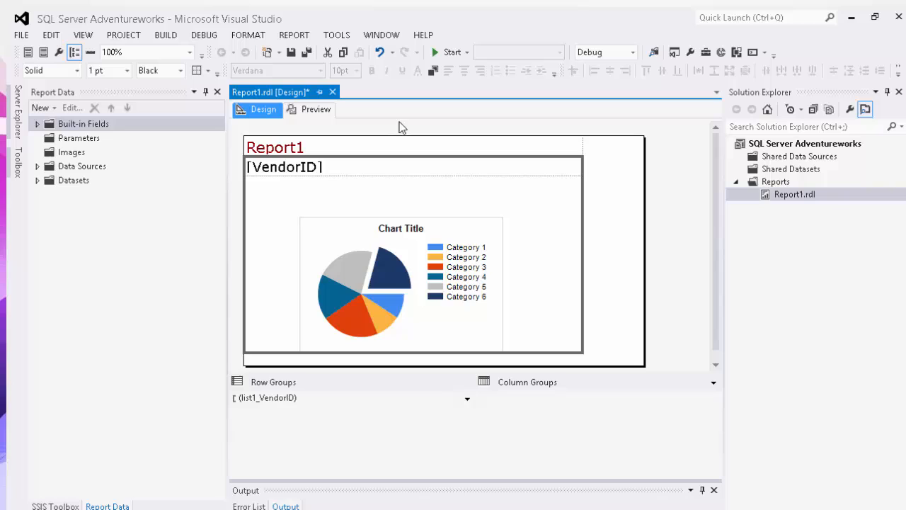
left_click(399, 283)
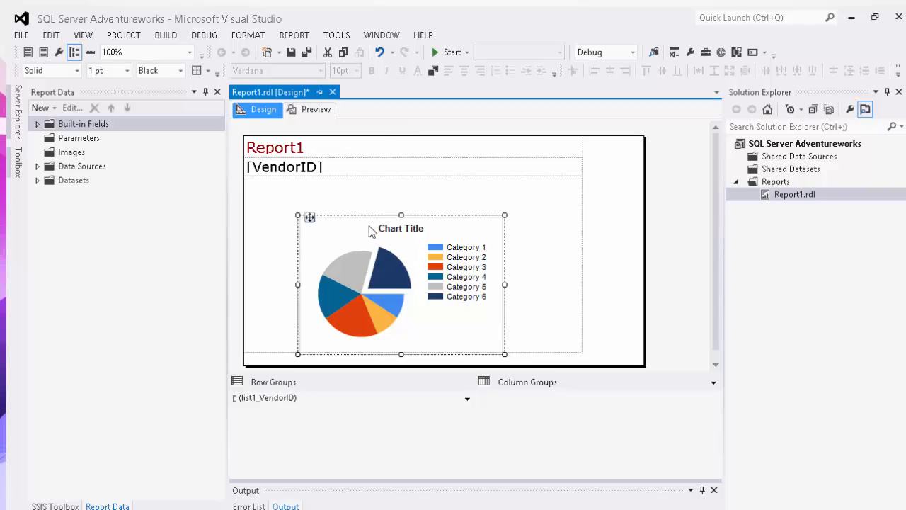
Step: Set SubTotal as the chart's value and EmployeeID as its category group
right_click(400, 228)
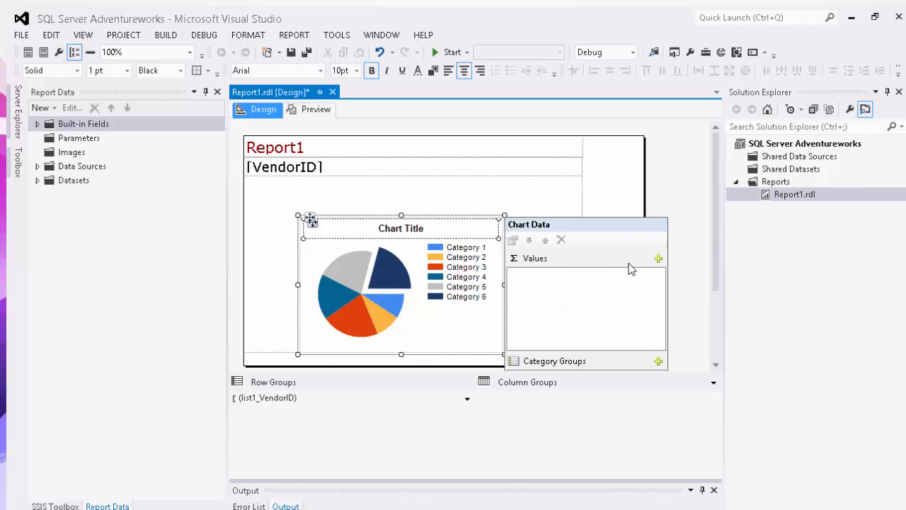
left_click(657, 257)
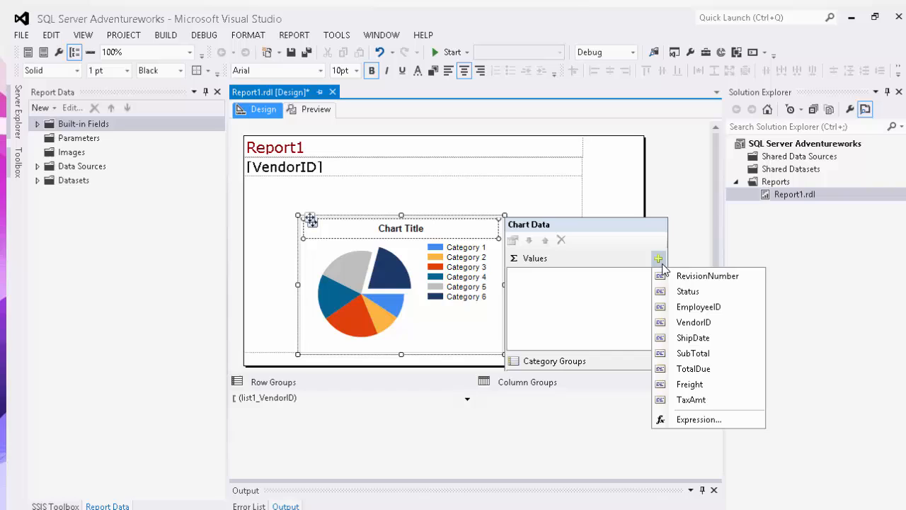
mouse_move(691, 383)
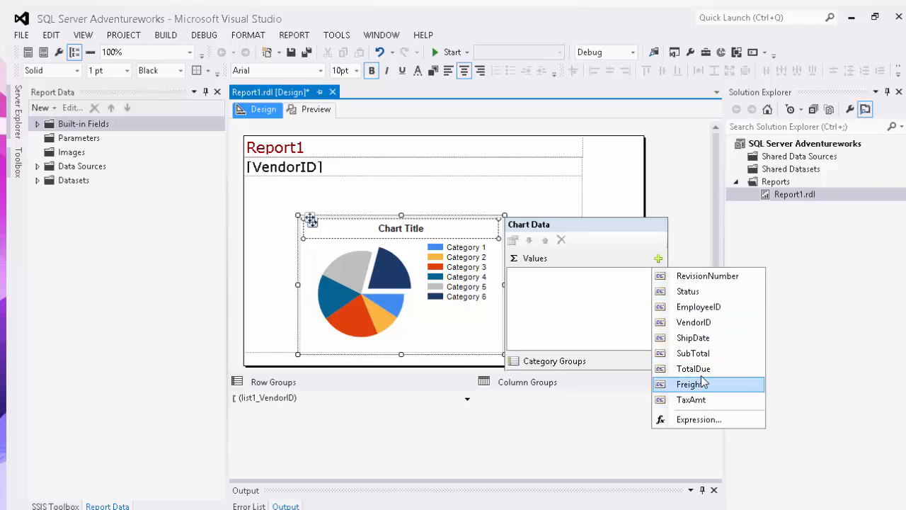
mouse_move(692, 354)
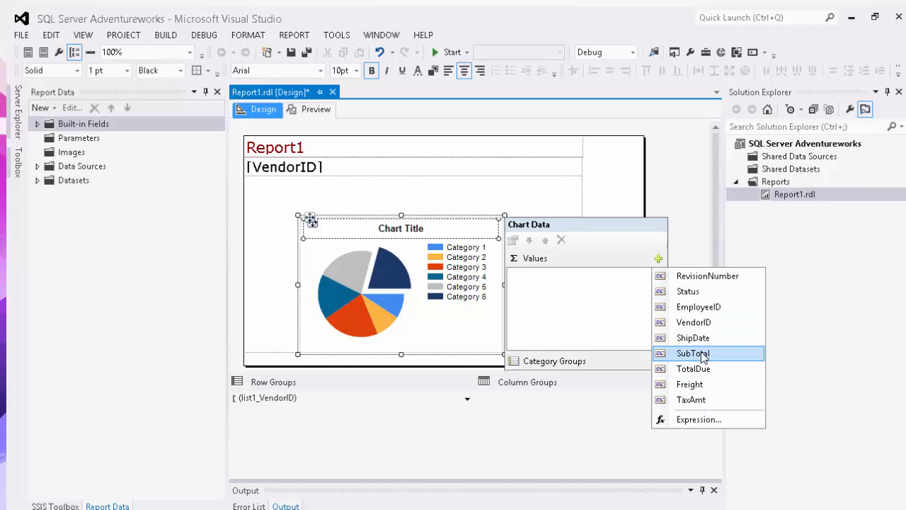
left_click(693, 353)
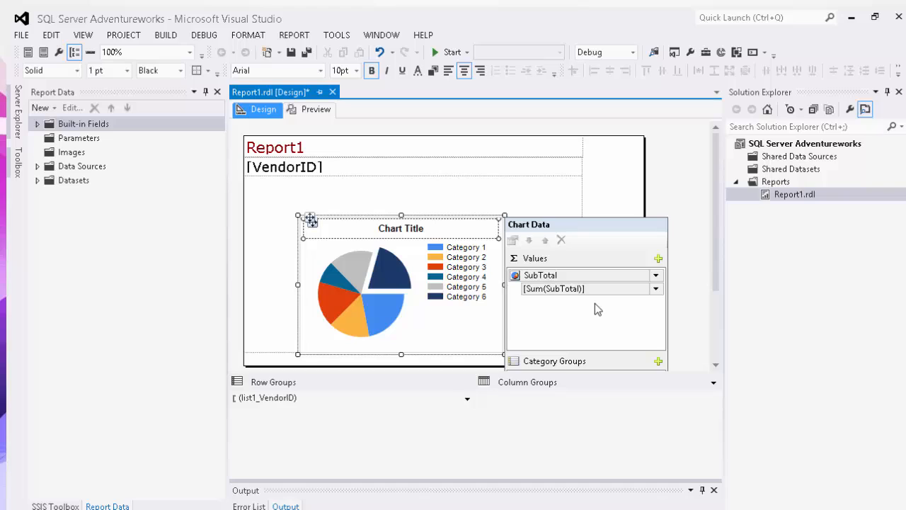
mouse_move(600, 309)
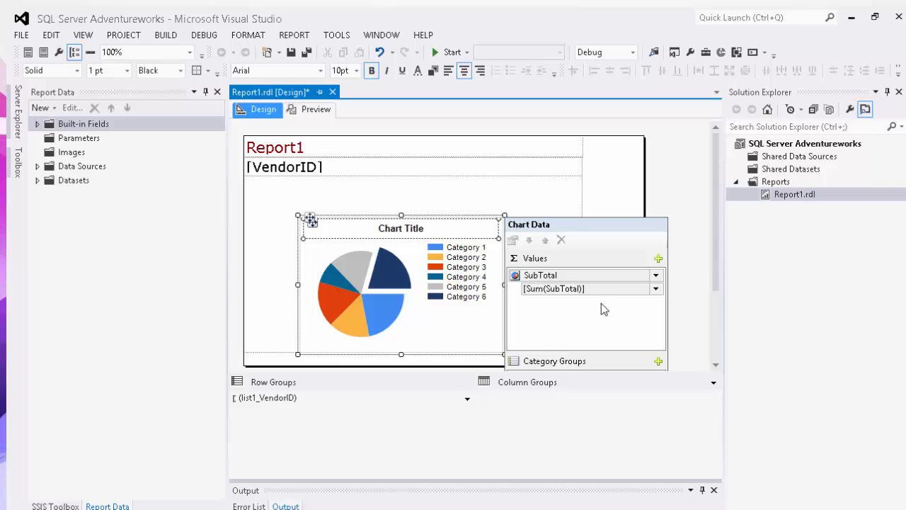
mouse_move(658, 361)
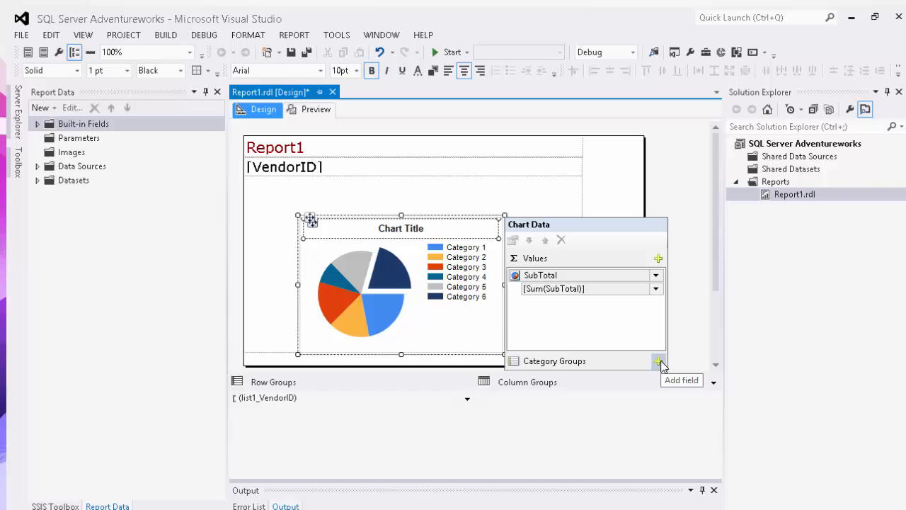
left_click(658, 361)
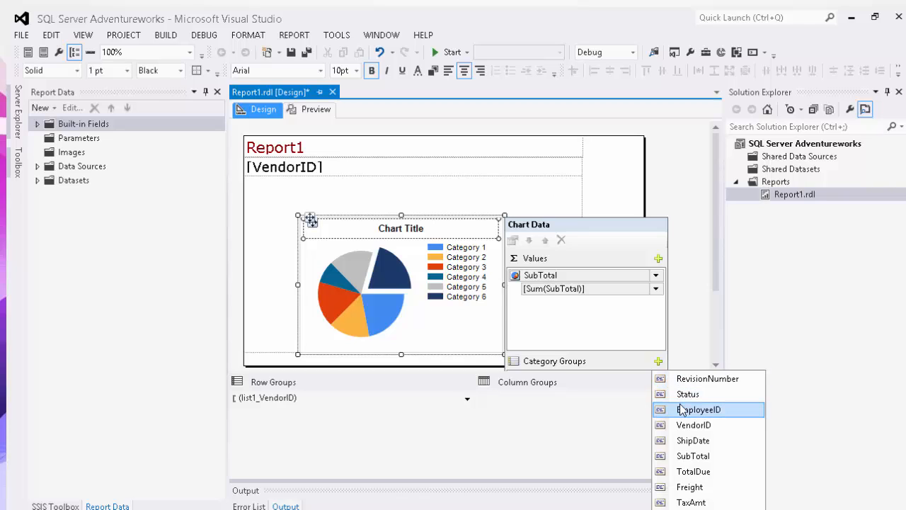
left_click(700, 409)
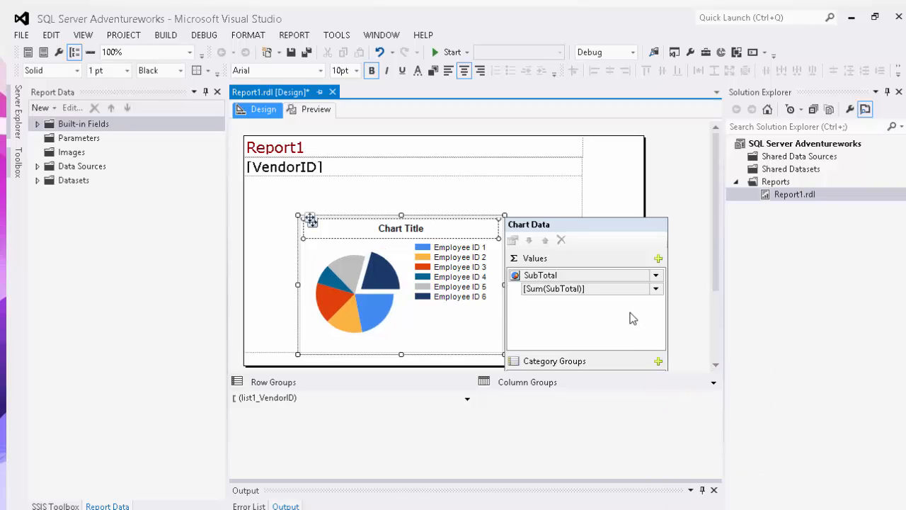
mouse_move(531, 243)
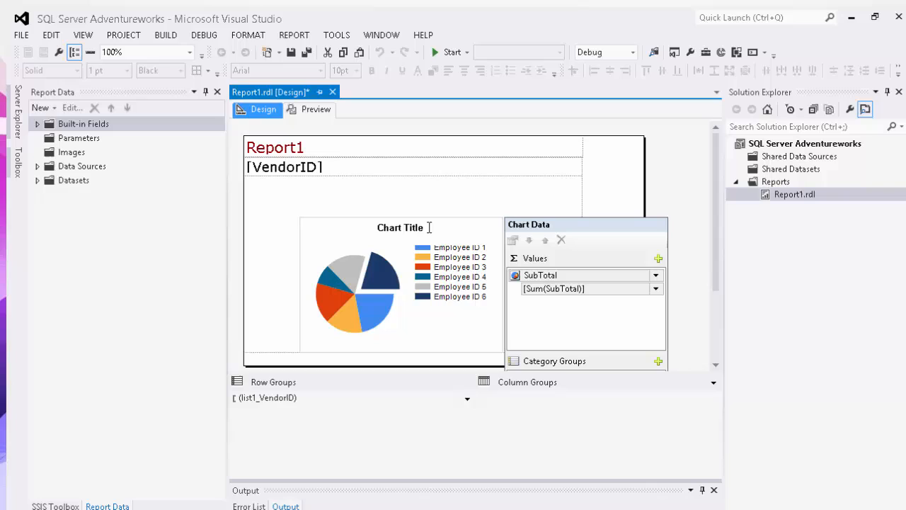
Step: Change the chart title text to 'Sub Total by Employee'
double_click(399, 227)
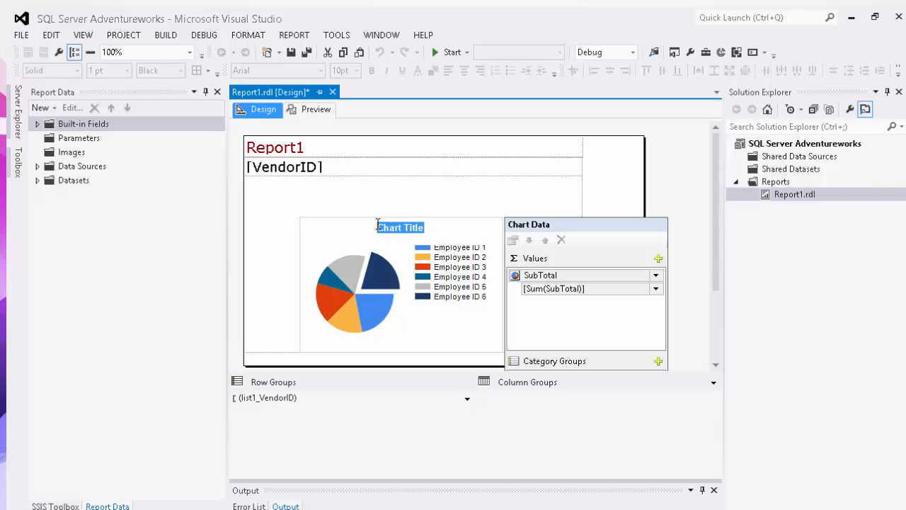
type("Sub Total by E")
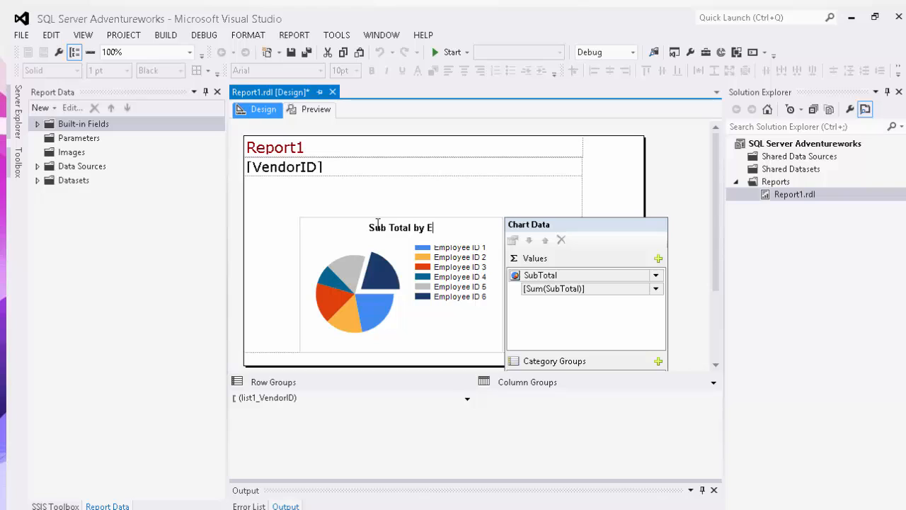
type("mployee")
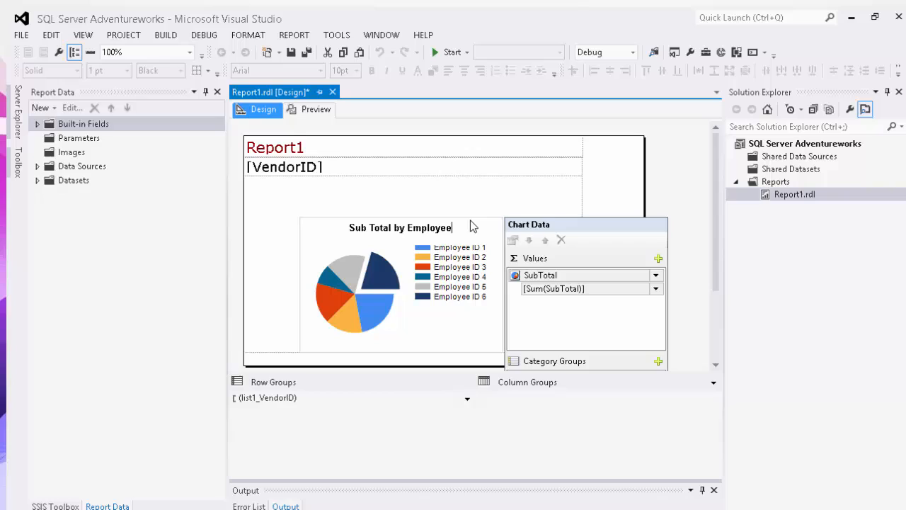
right_click(401, 226)
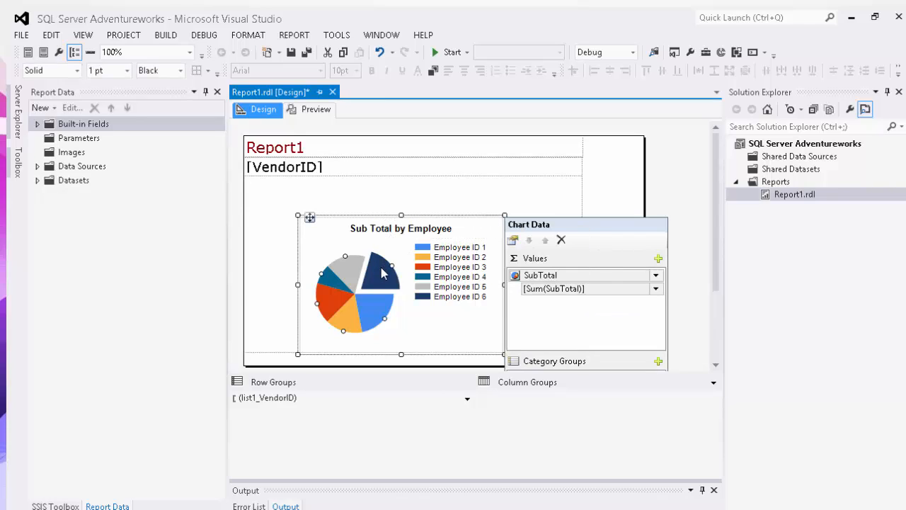
Step: Make the series an exploded pie and show data labels on its slices
right_click(383, 276)
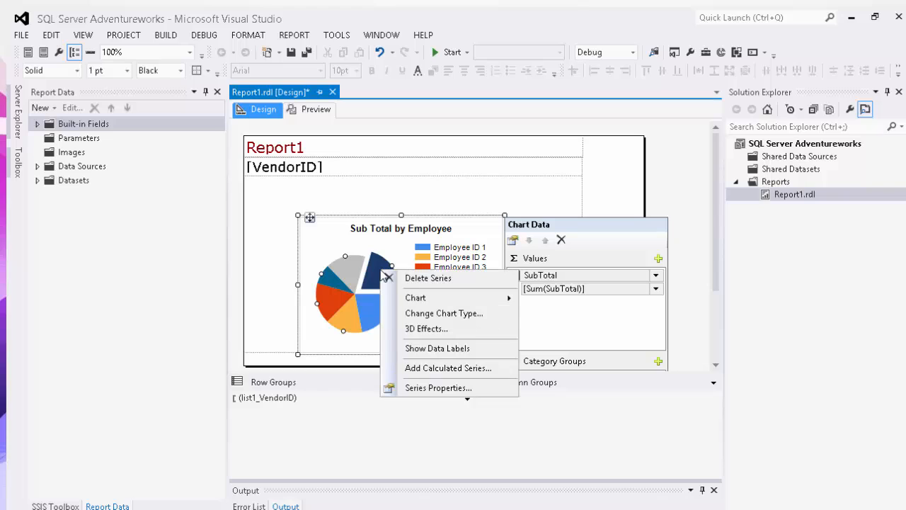
mouse_move(445, 313)
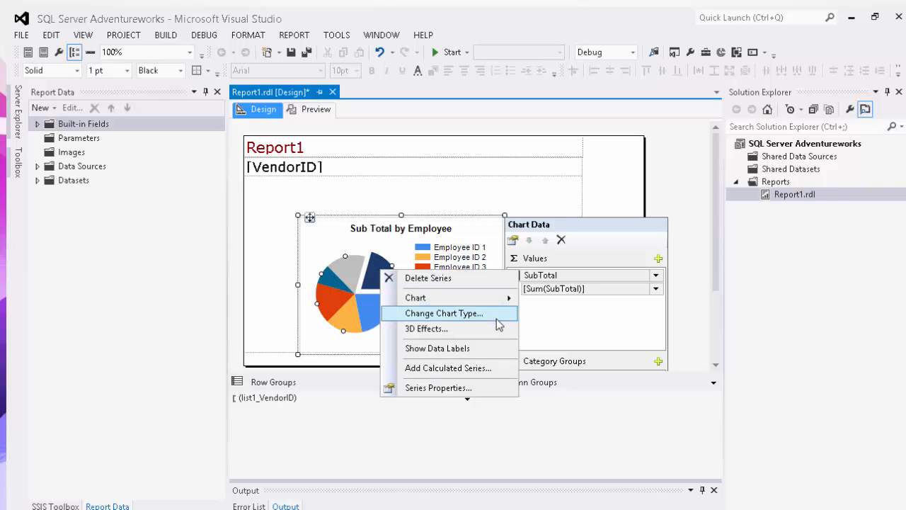
mouse_move(495, 344)
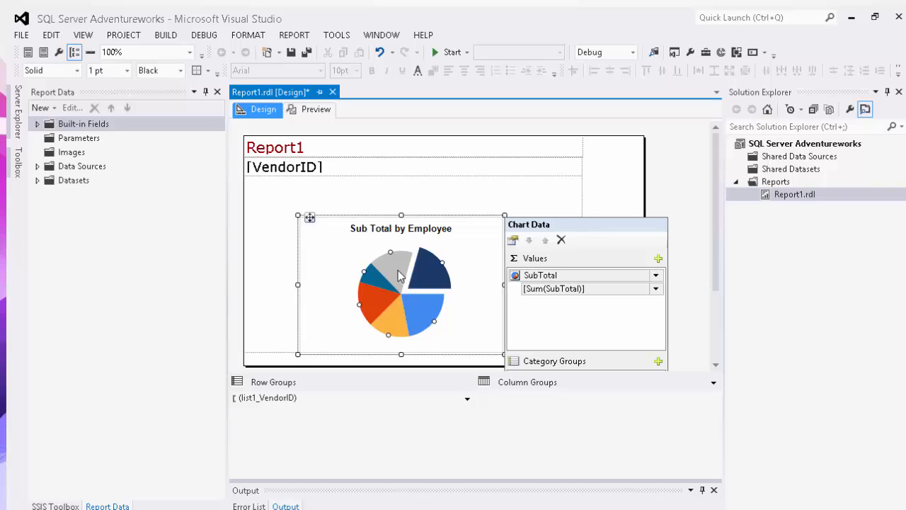
right_click(400, 276)
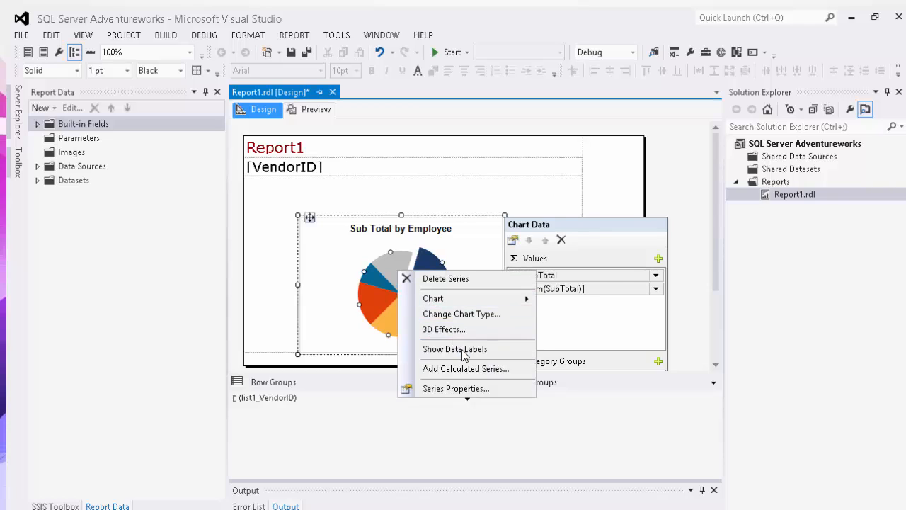
left_click(454, 349)
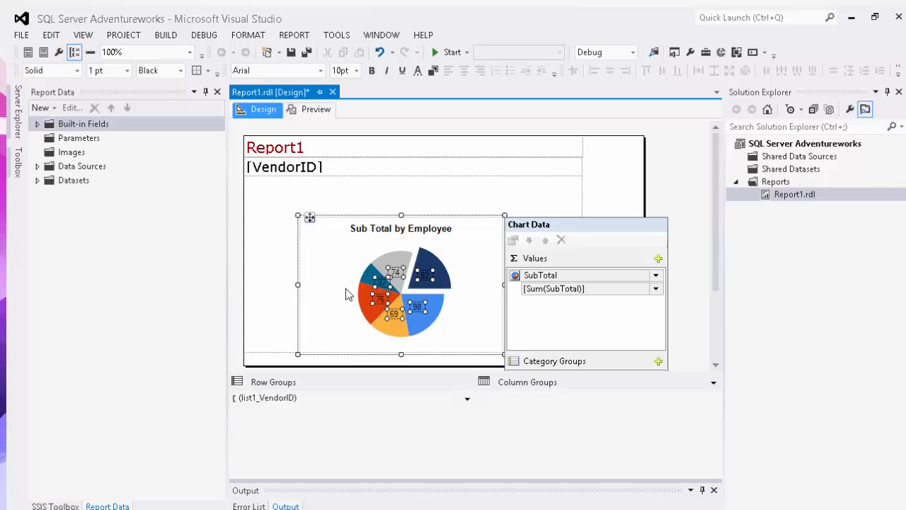
Step: Set the data labels to white 12pt bold Arial Black in Series Label Properties
right_click(425, 281)
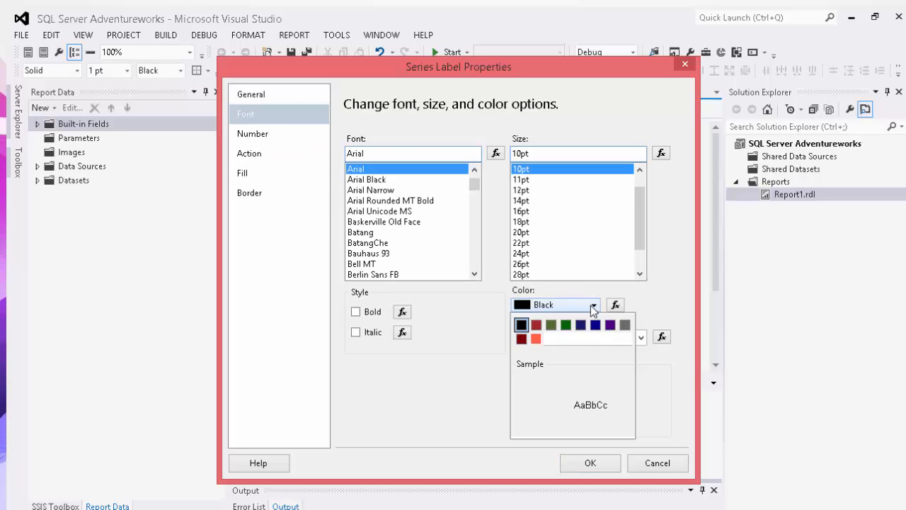
left_click(521, 324)
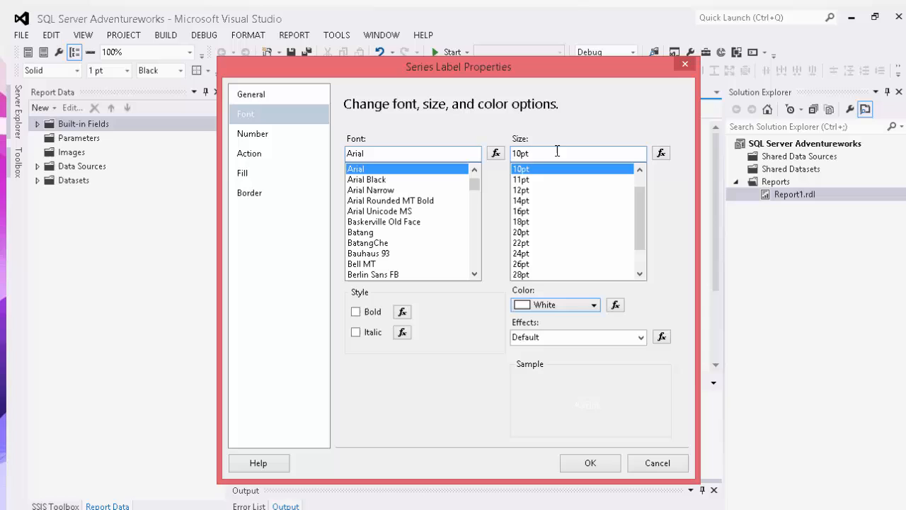
left_click(521, 190)
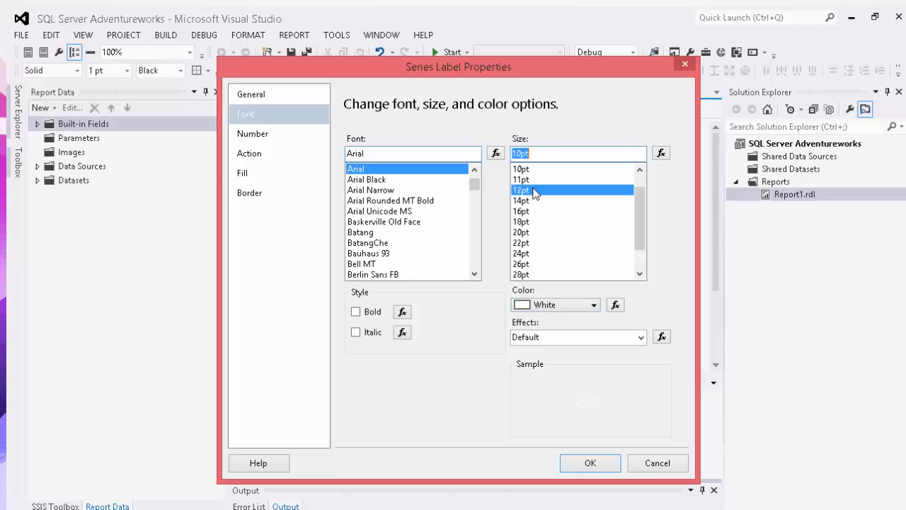
left_click(521, 189)
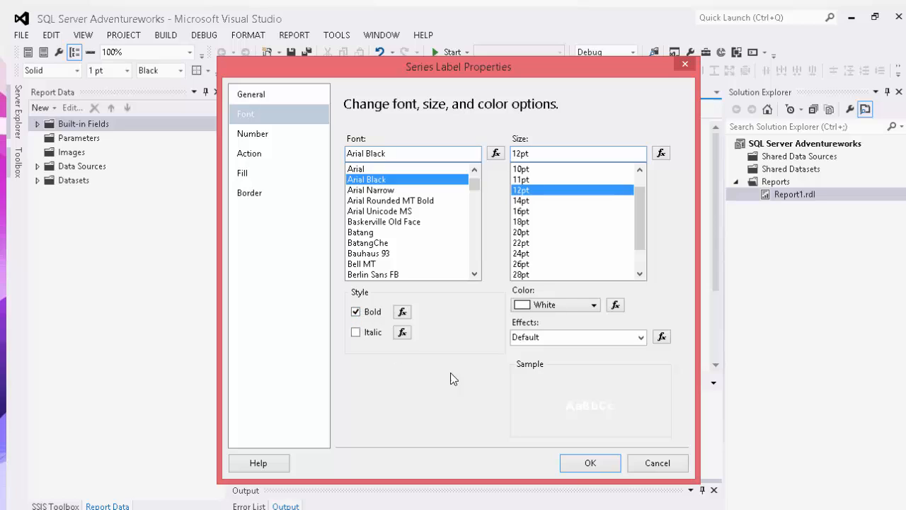
left_click(589, 462)
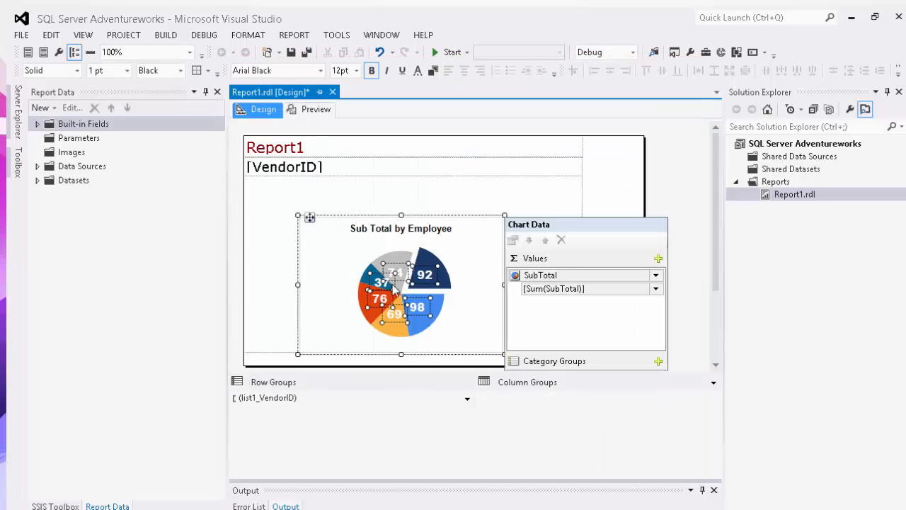
mouse_move(436, 293)
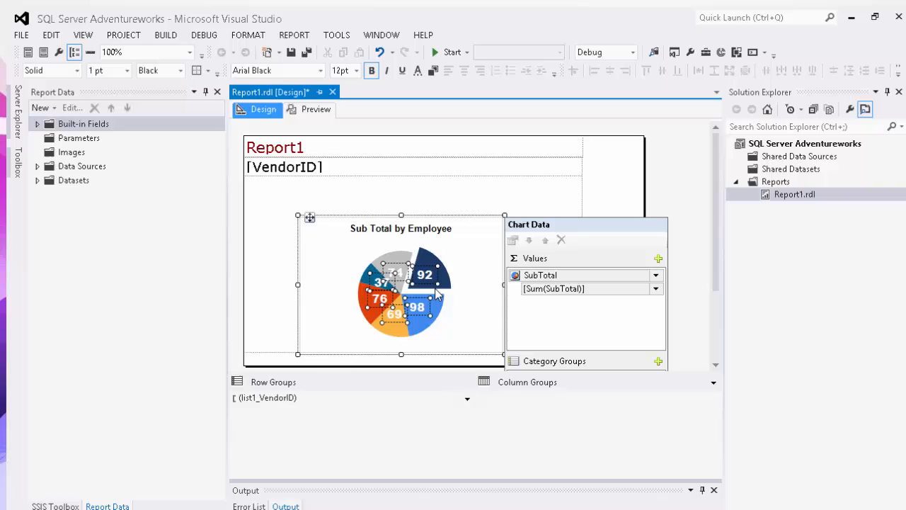
mouse_move(329, 262)
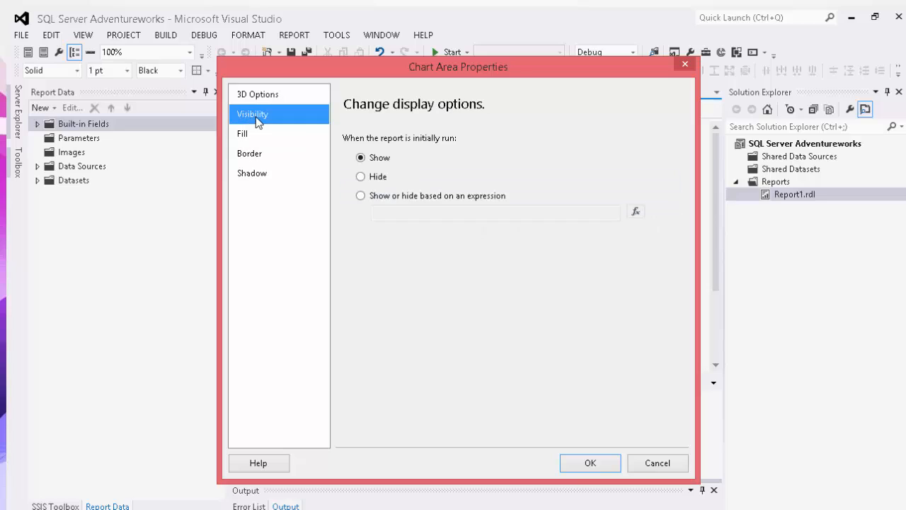
left_click(244, 133)
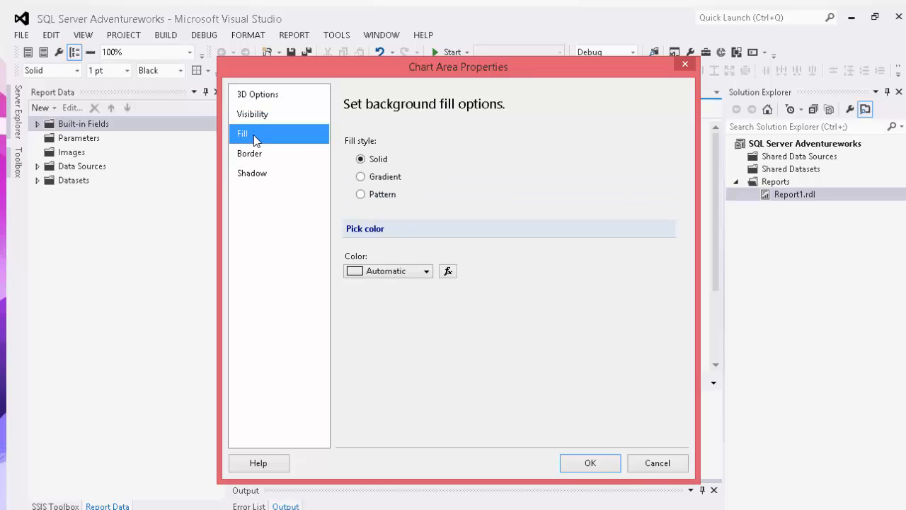
left_click(249, 153)
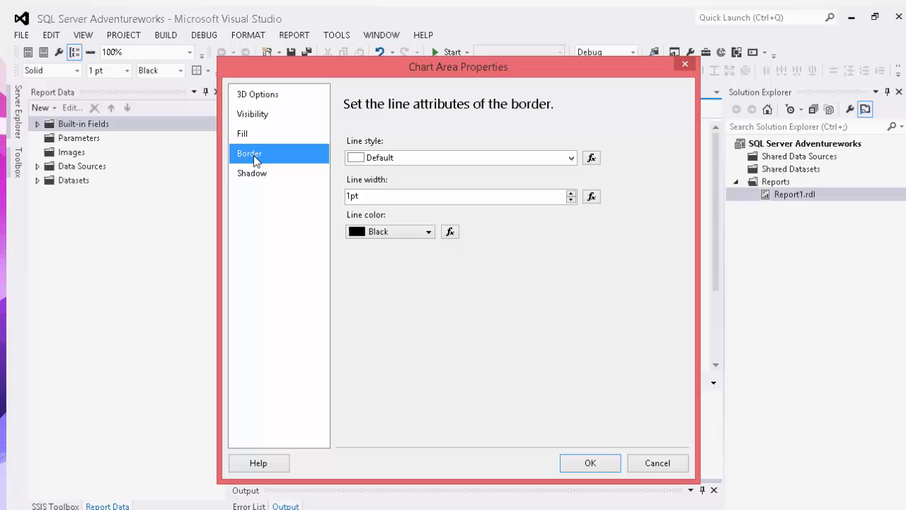
left_click(657, 462)
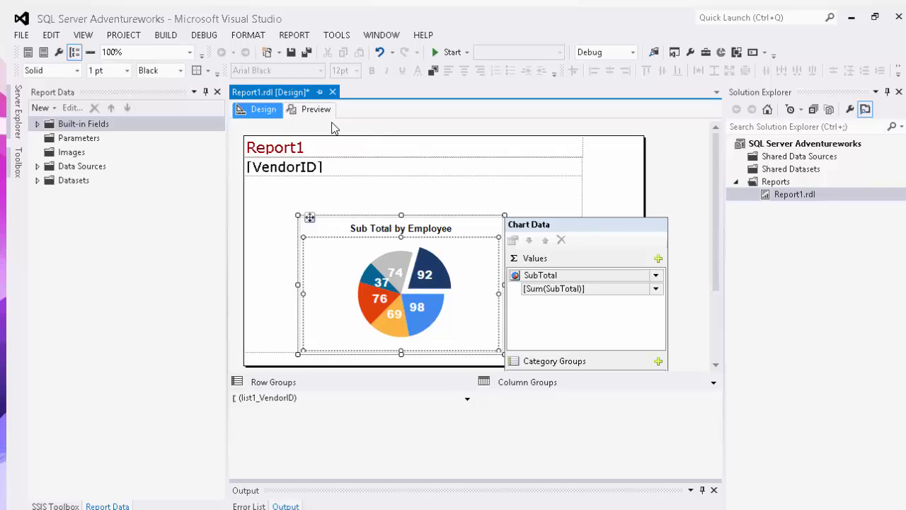
Step: Preview the rendered report, page 1 of 27 for vendor 1492
left_click(314, 109)
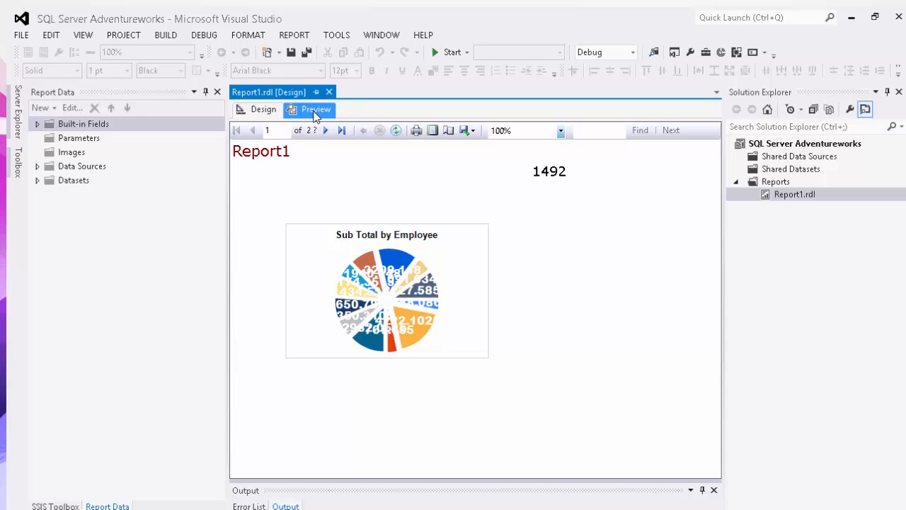
mouse_move(474, 339)
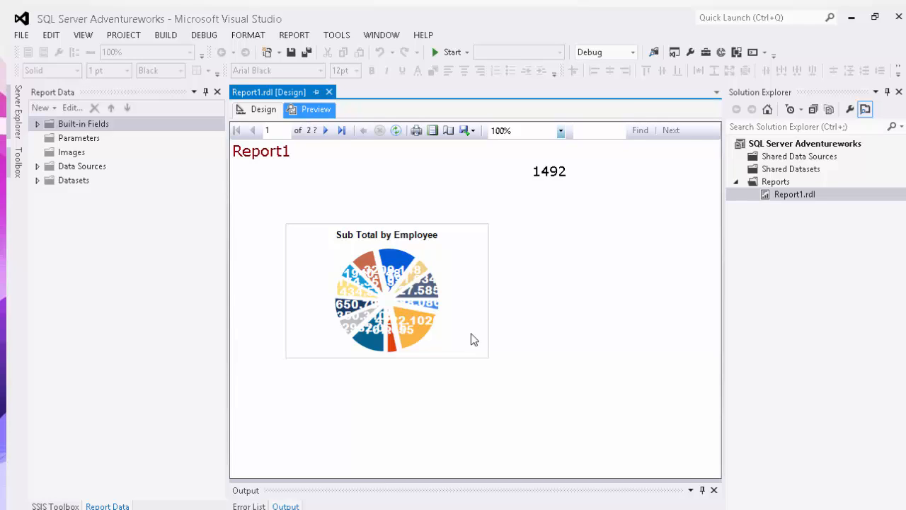
mouse_move(374, 315)
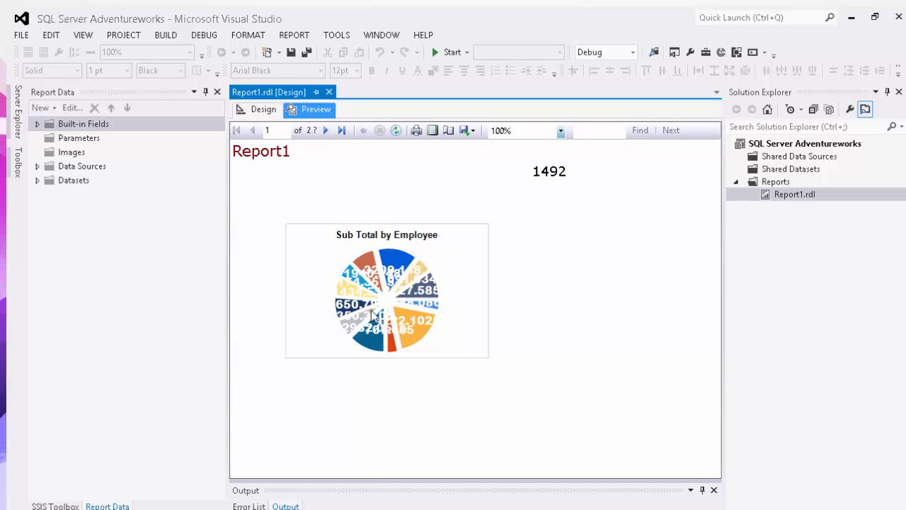
mouse_move(388, 292)
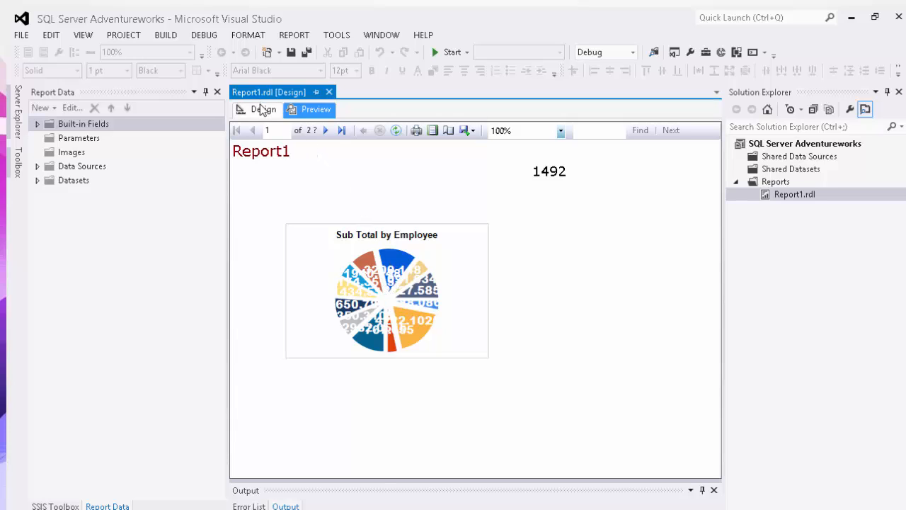
Step: Back in Design view, widen the pie chart to the right across the vendor list
left_click(263, 109)
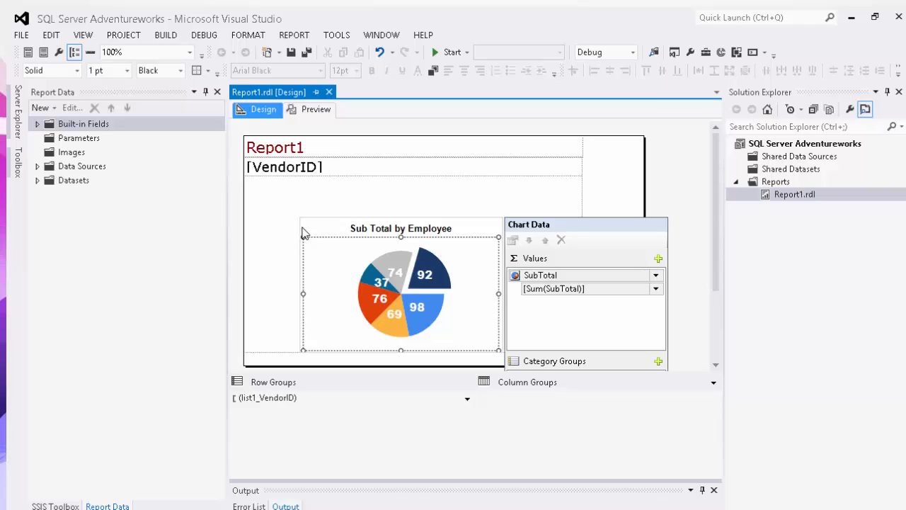
left_click(401, 228)
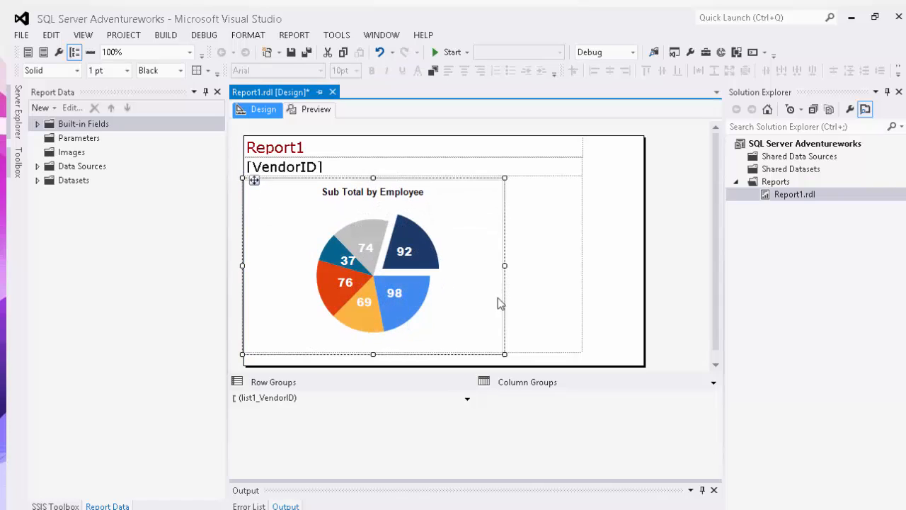
left_click_drag(503, 266, 572, 273)
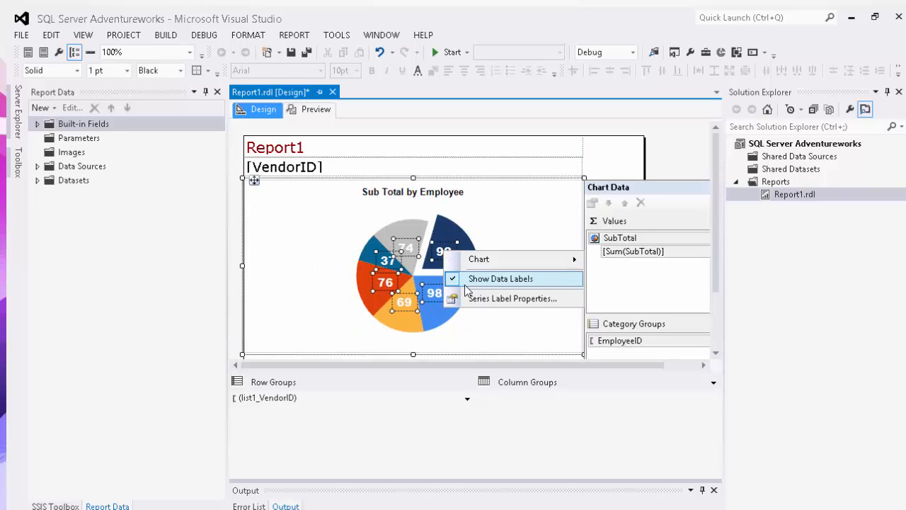
Step: Reduce the data label font to 9pt bold white Arial Black
left_click(511, 298)
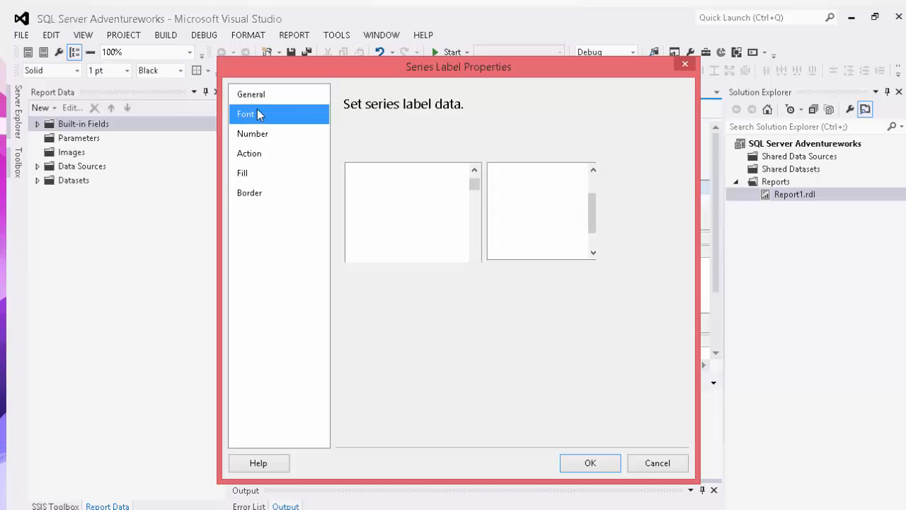
left_click(246, 113)
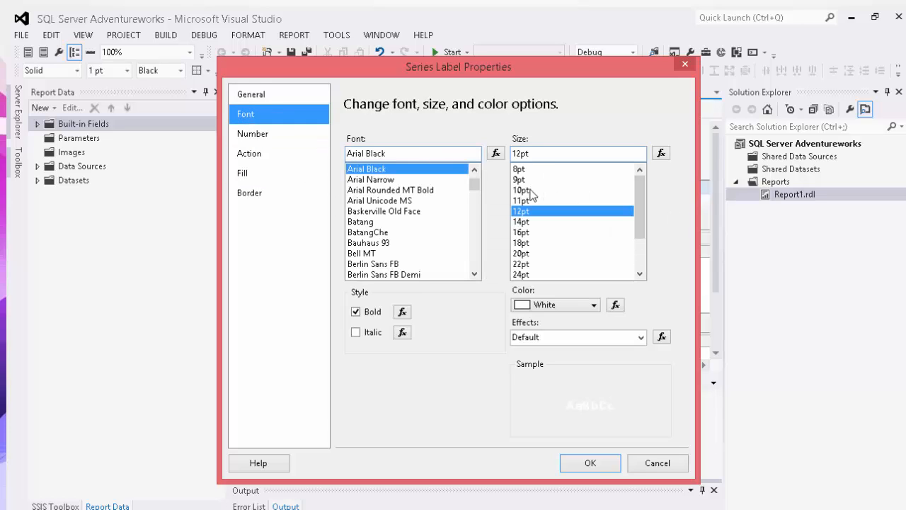
left_click(518, 178)
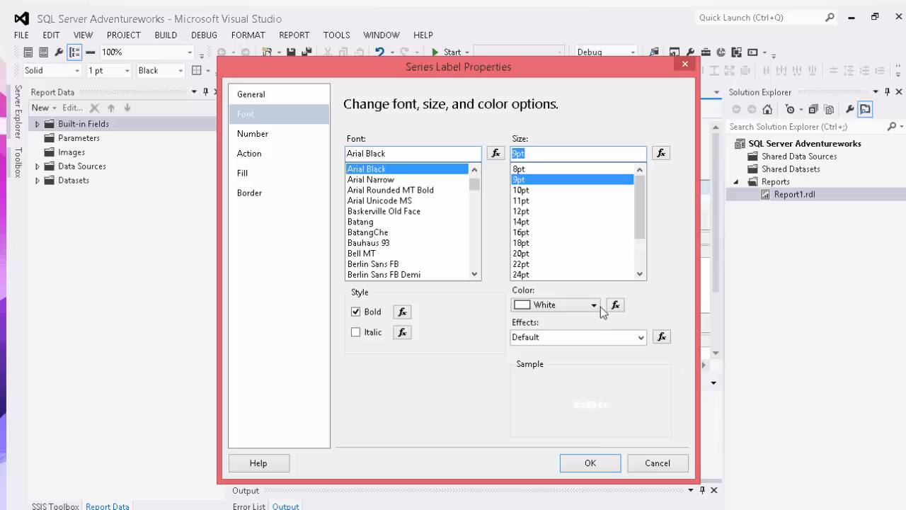
left_click(589, 462)
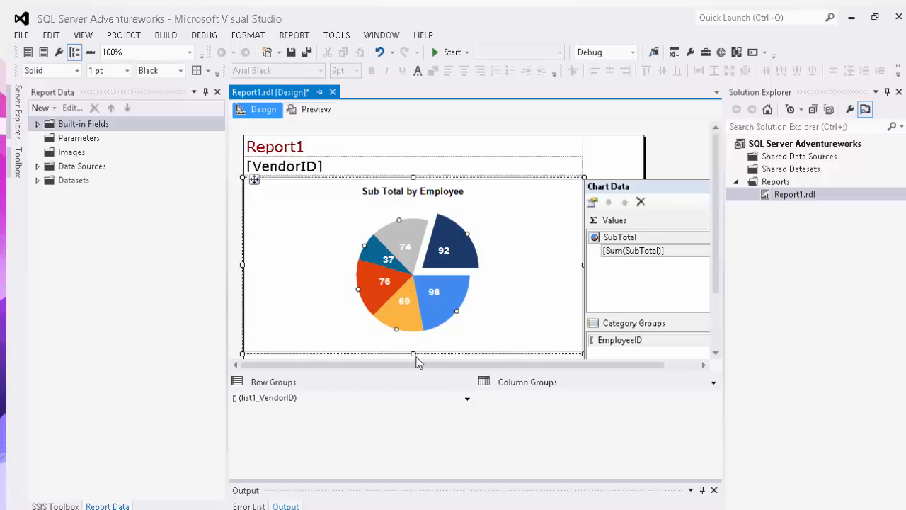
Step: Stretch the pie chart downward so the pie fills more of the report
left_click(639, 201)
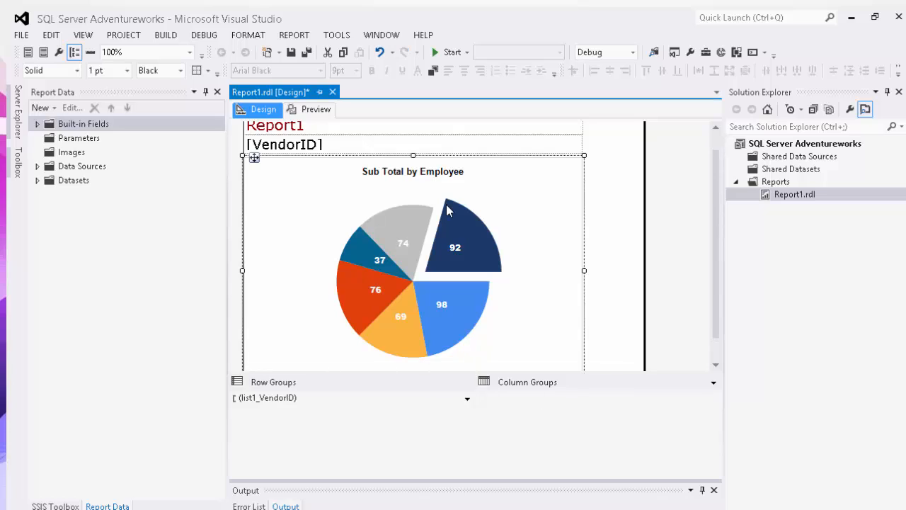
mouse_move(316, 109)
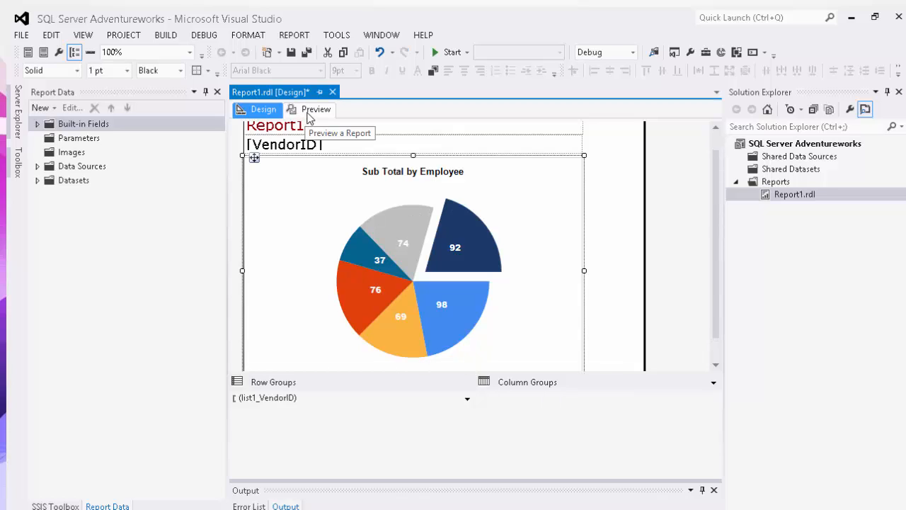
left_click(316, 109)
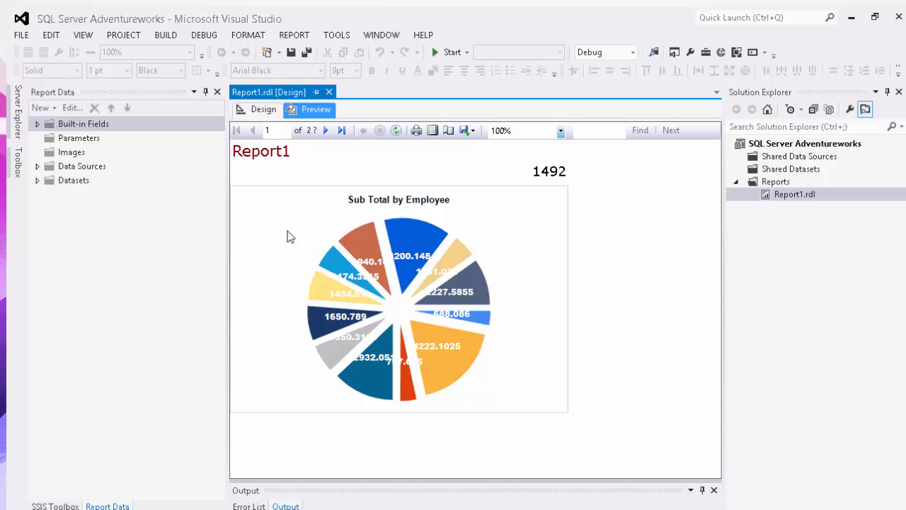
left_click(264, 109)
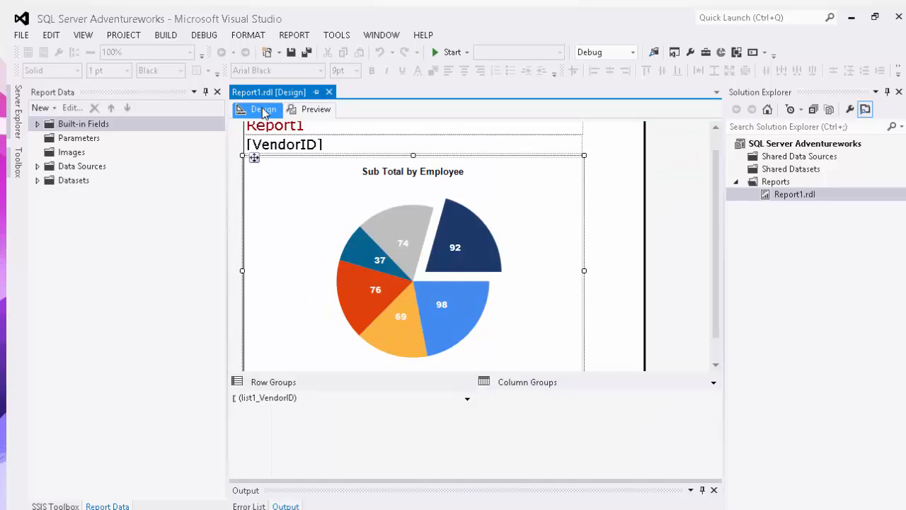
left_click(413, 276)
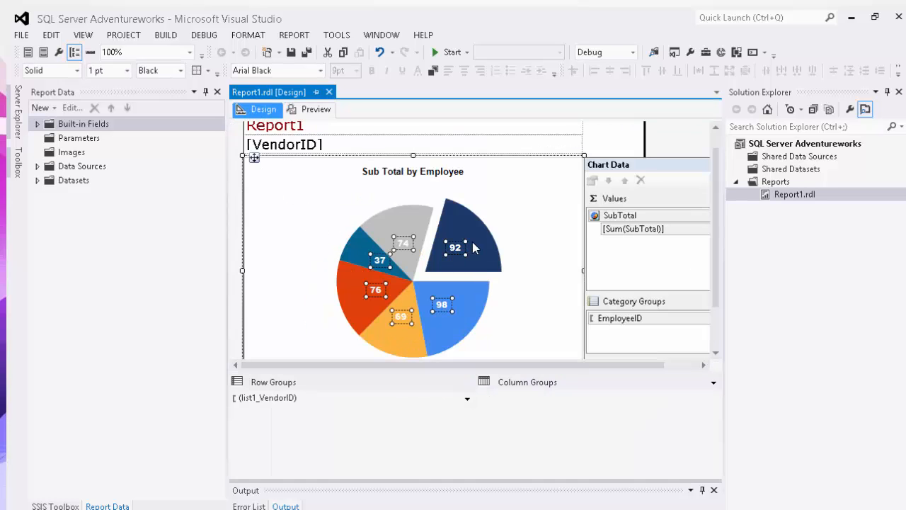
left_click(371, 71)
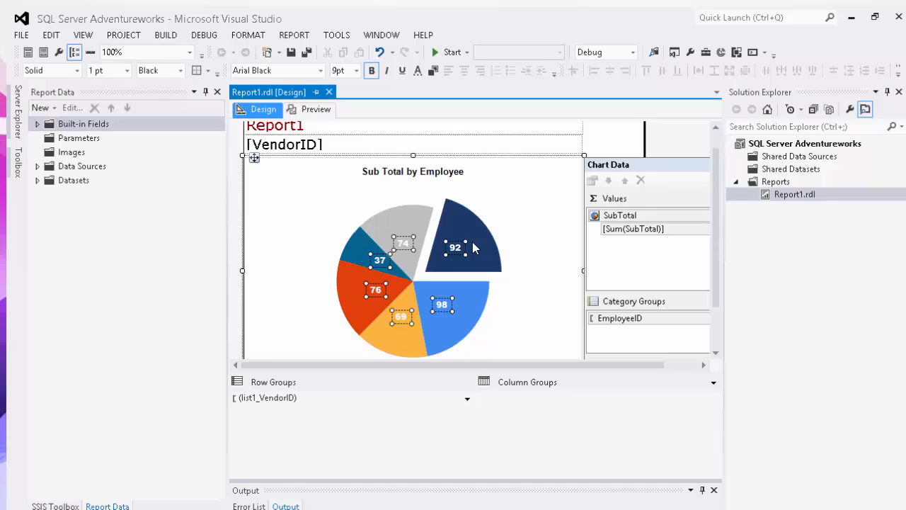